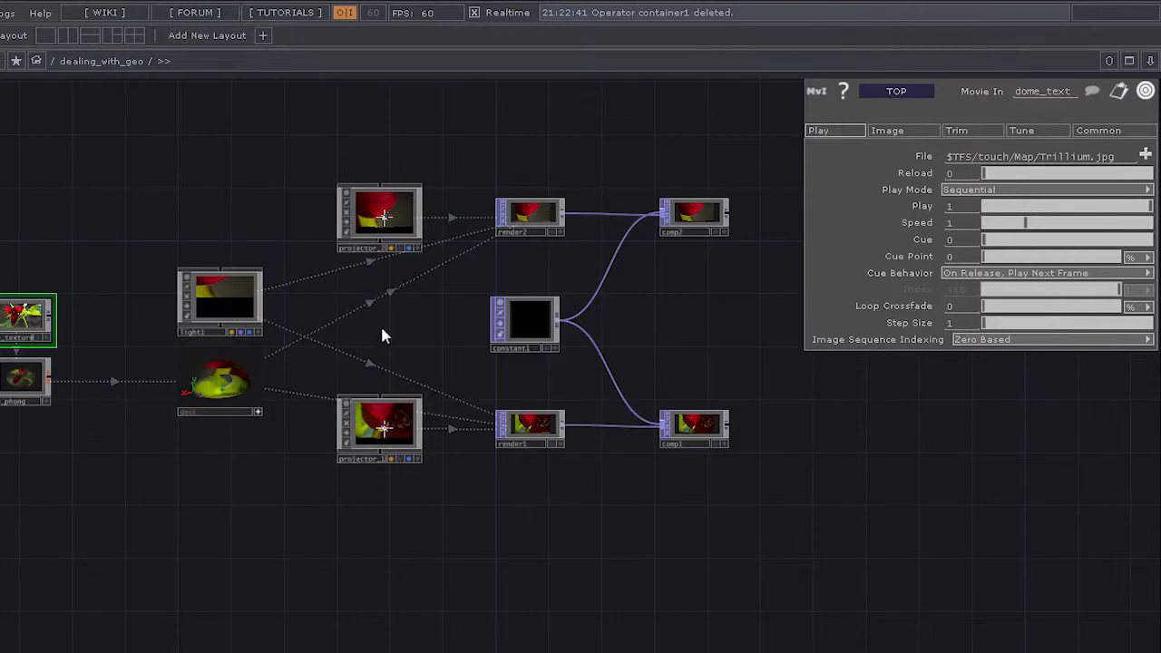
{"action": "mouse_move", "coordinate": [698, 323]}
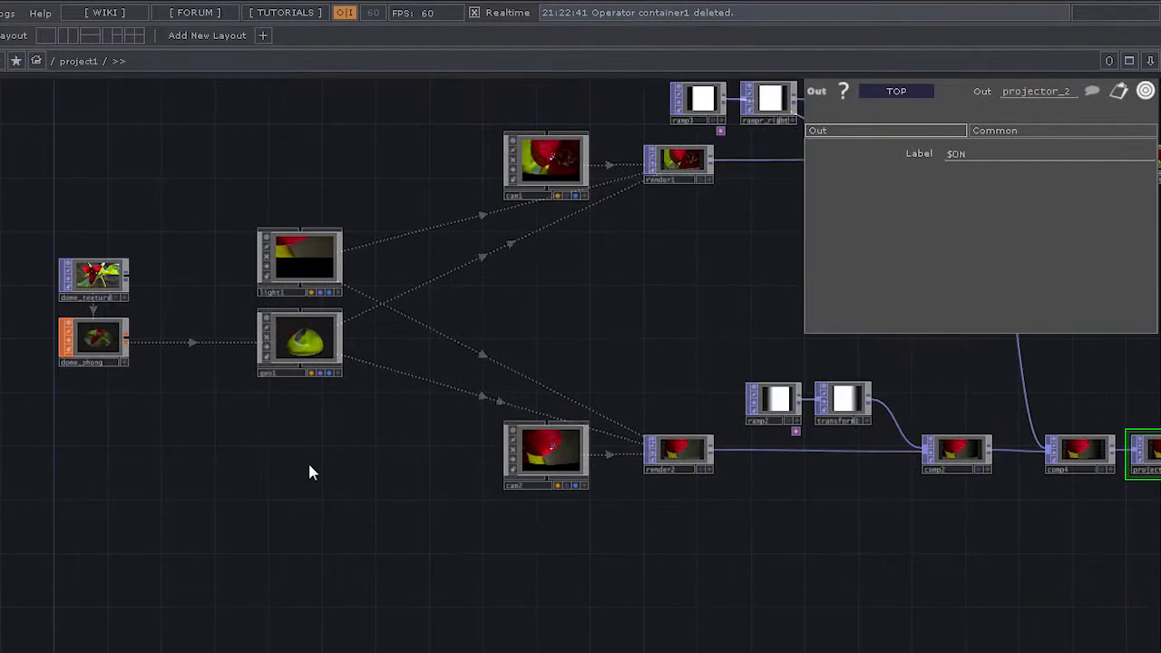
{"action": "scroll", "scroll_direction": "up", "scroll_amount": 3}
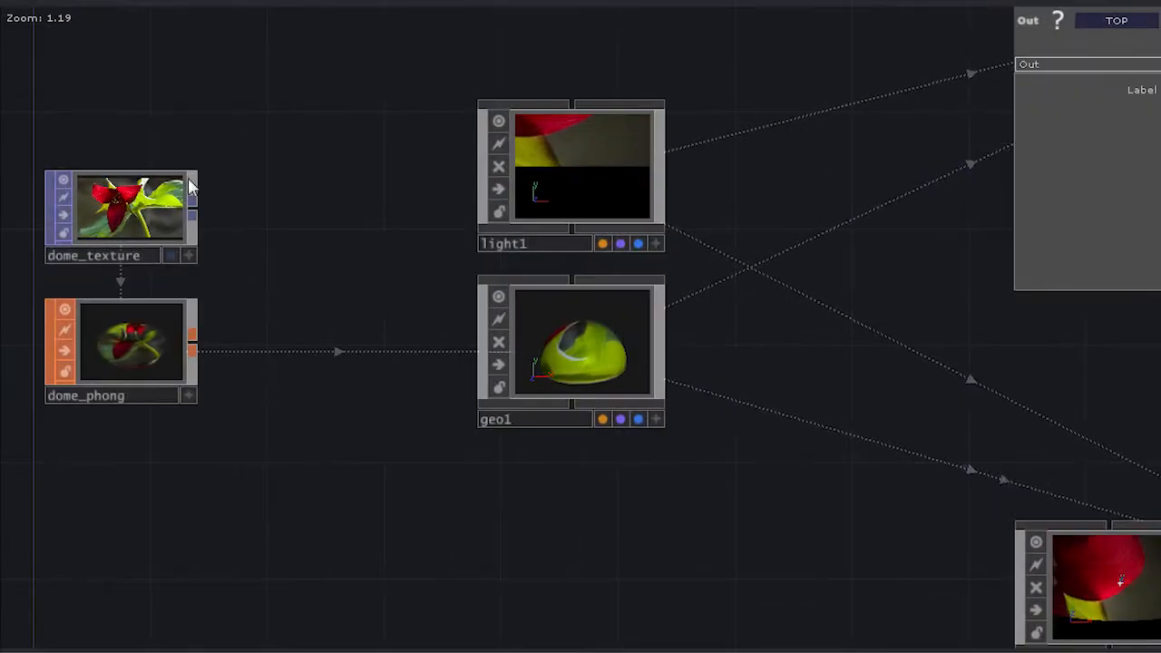
{"action": "mouse_move", "coordinate": [172, 243]}
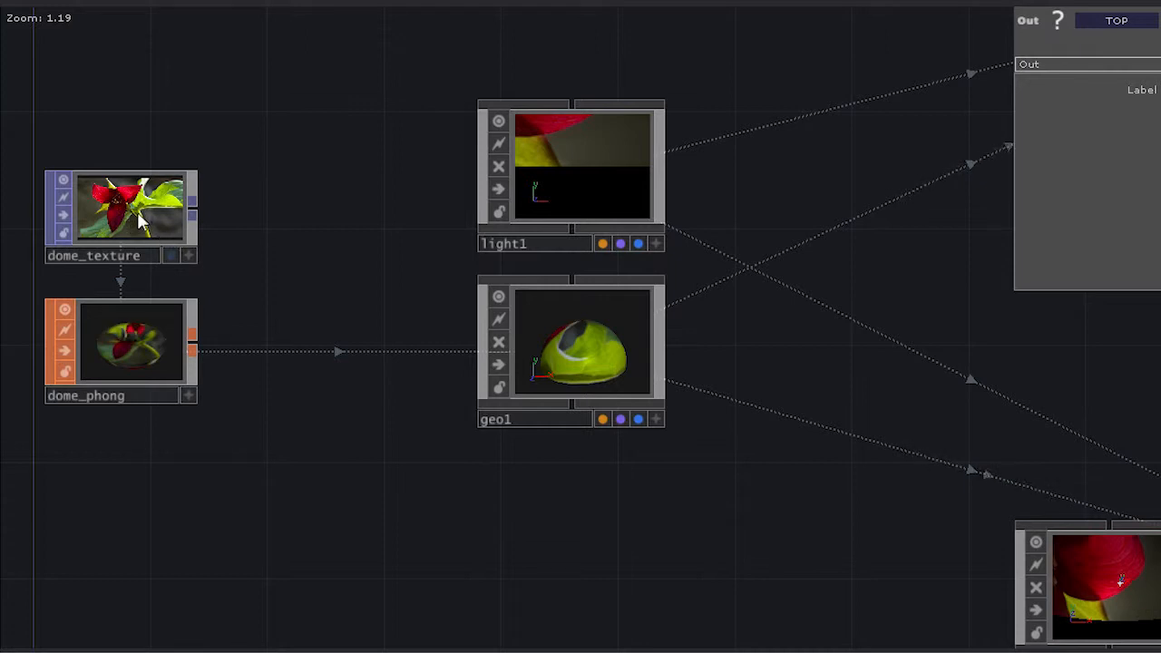
{"action": "mouse_move", "coordinate": [185, 209]}
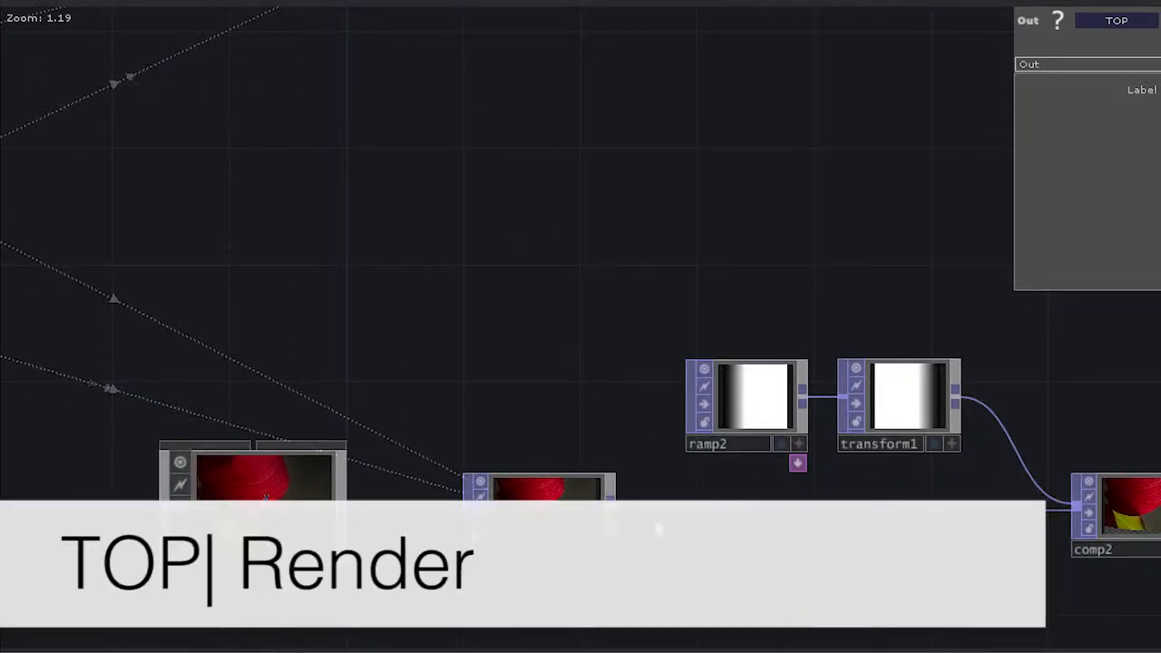
{"action": "scroll", "scroll_direction": "up", "scroll_amount": 3}
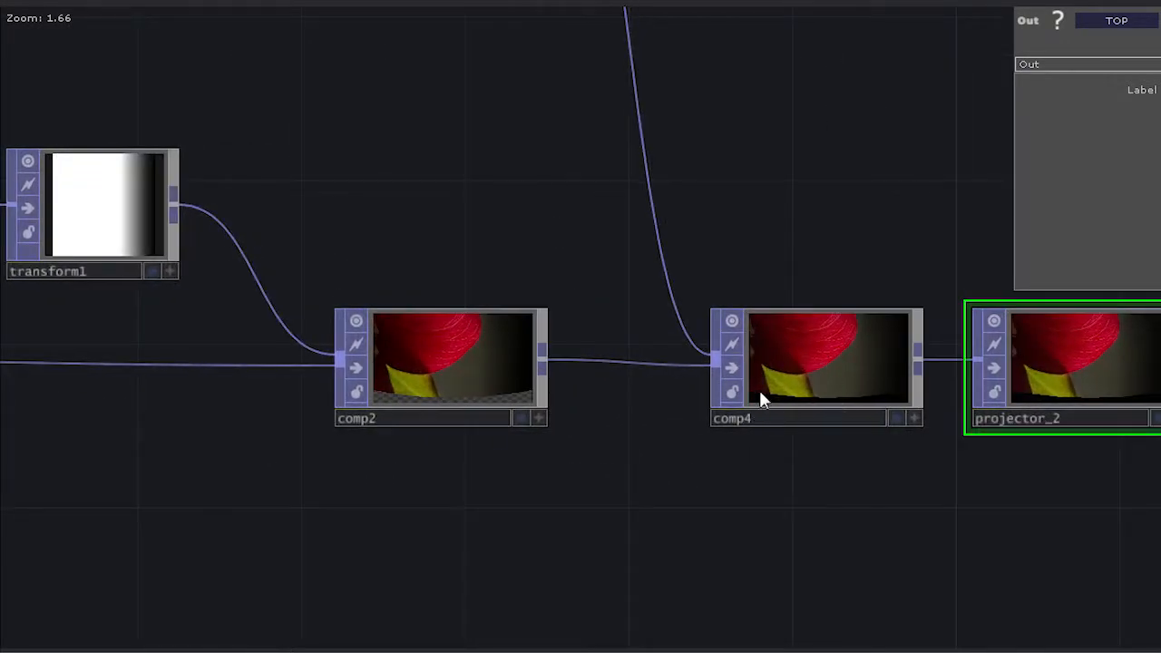
{"action": "mouse_move", "coordinate": [984, 525]}
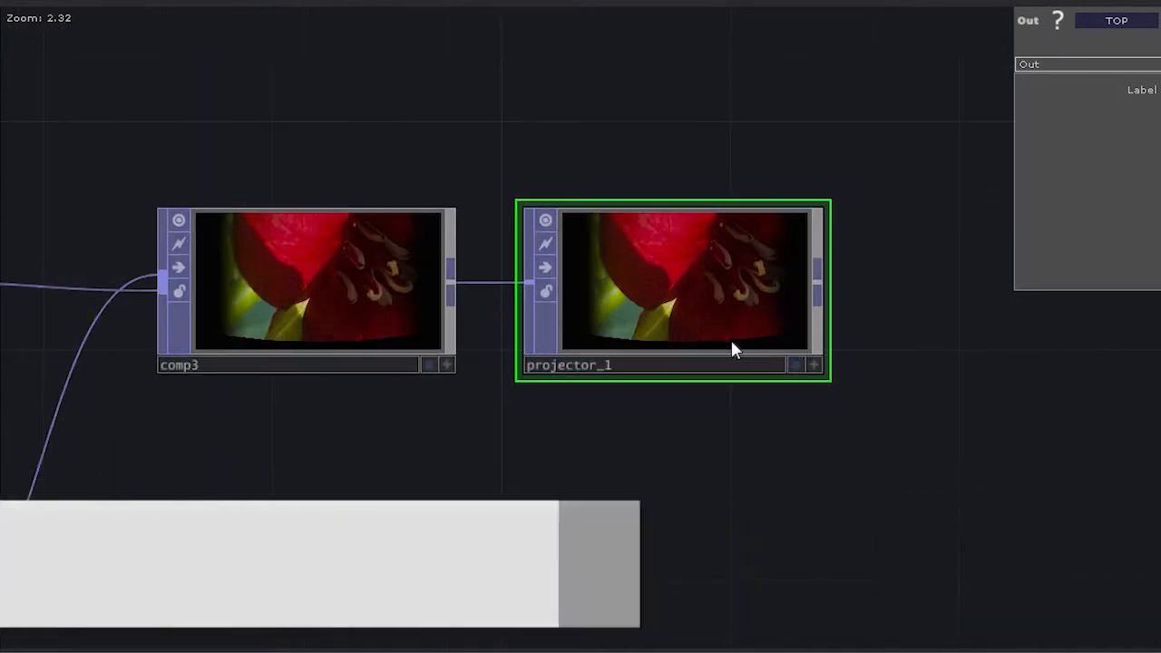
{"action": "scroll", "scroll_direction": "up", "scroll_amount": 3}
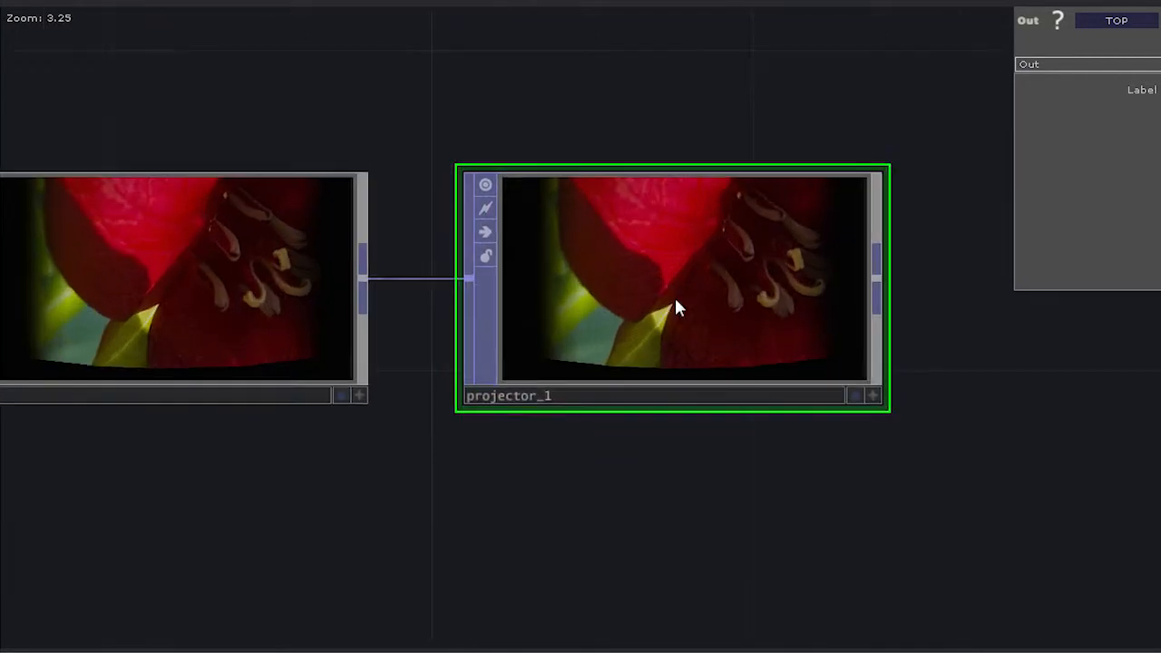
{"action": "scroll", "scroll_direction": "down", "scroll_amount": 3}
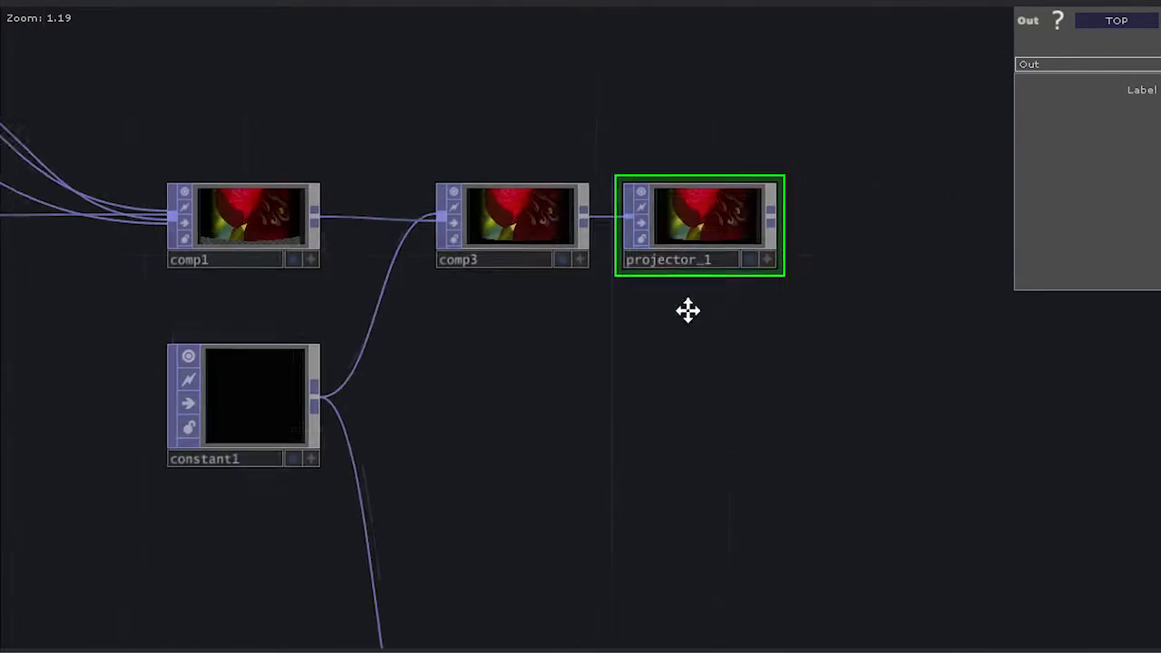
{"action": "scroll", "scroll_direction": "down", "scroll_amount": 3}
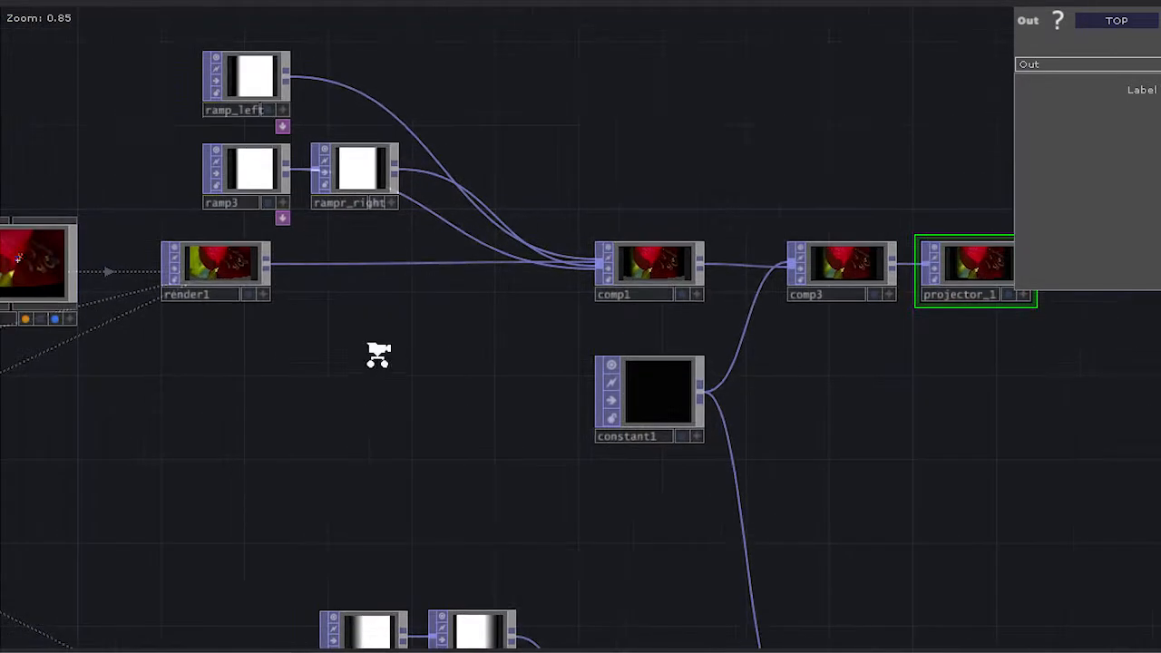
{"action": "scroll", "scroll_direction": "down", "scroll_amount": 3}
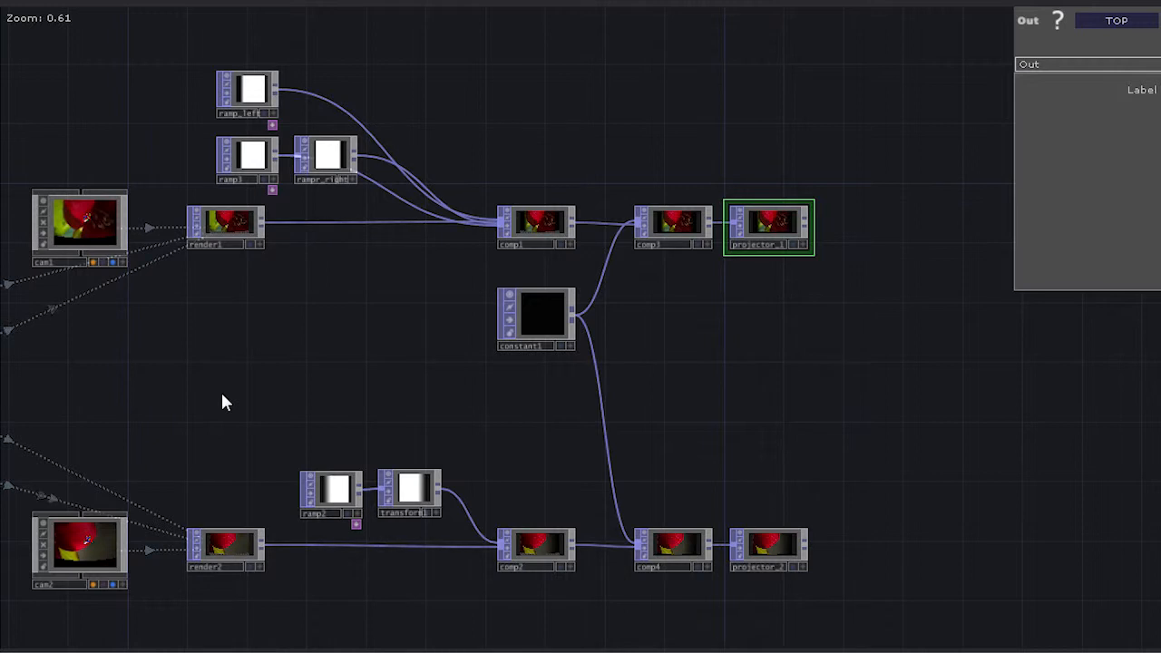
{"action": "scroll", "scroll_direction": "up", "scroll_amount": 3}
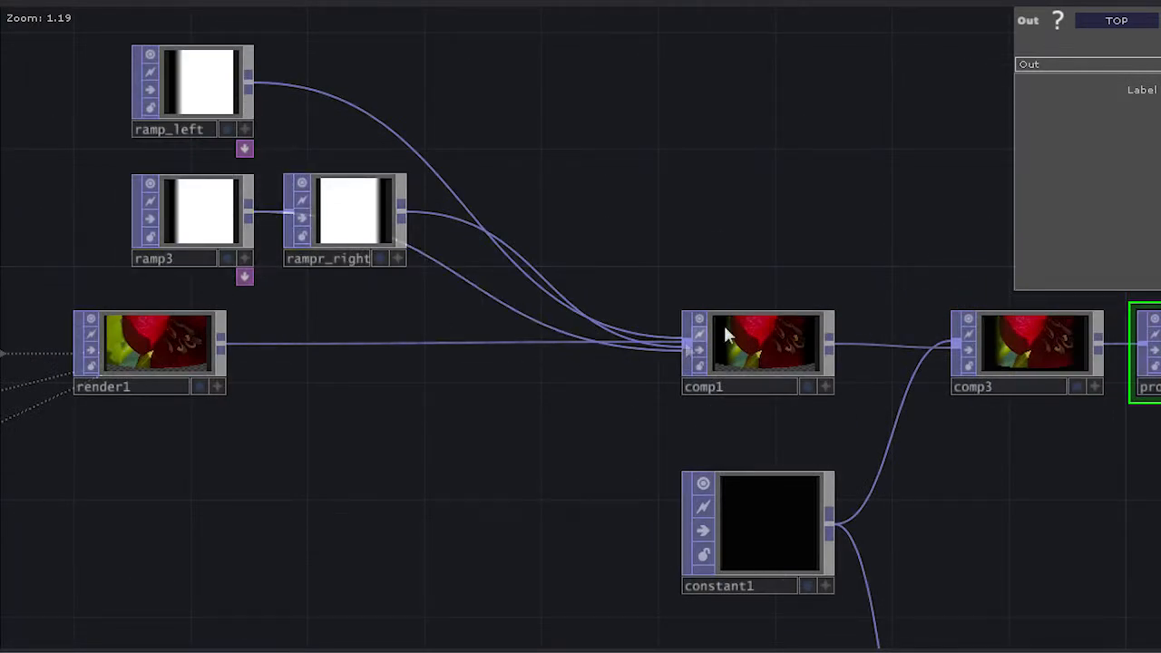
{"action": "scroll", "scroll_direction": "up", "scroll_amount": 3}
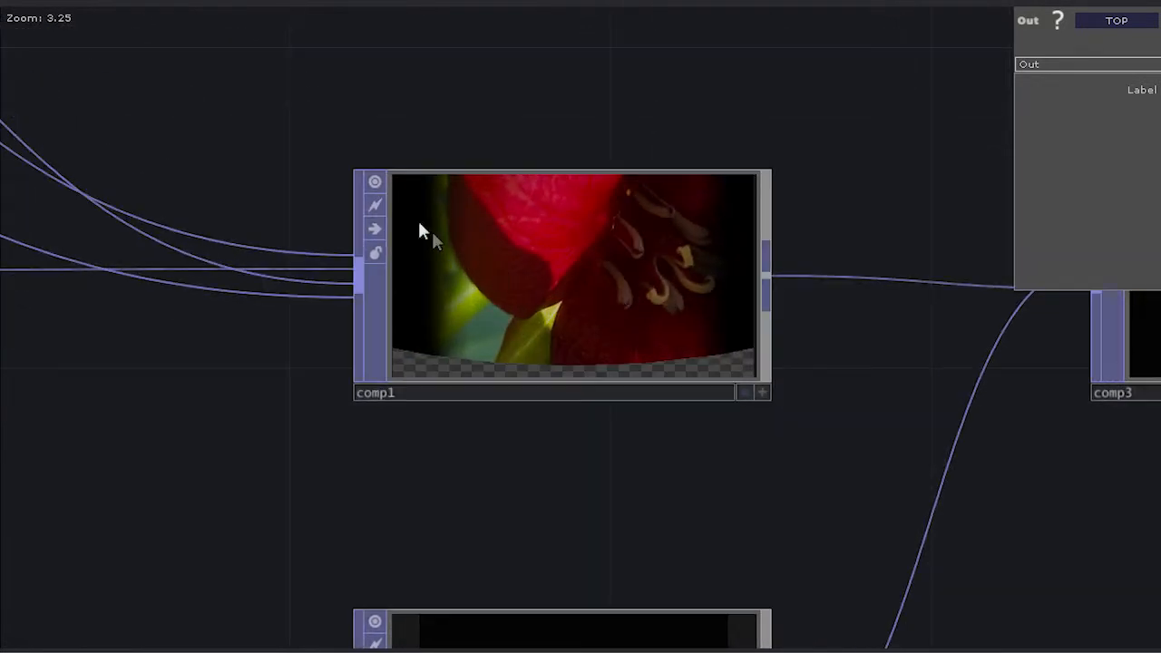
{"action": "mouse_move", "coordinate": [748, 322]}
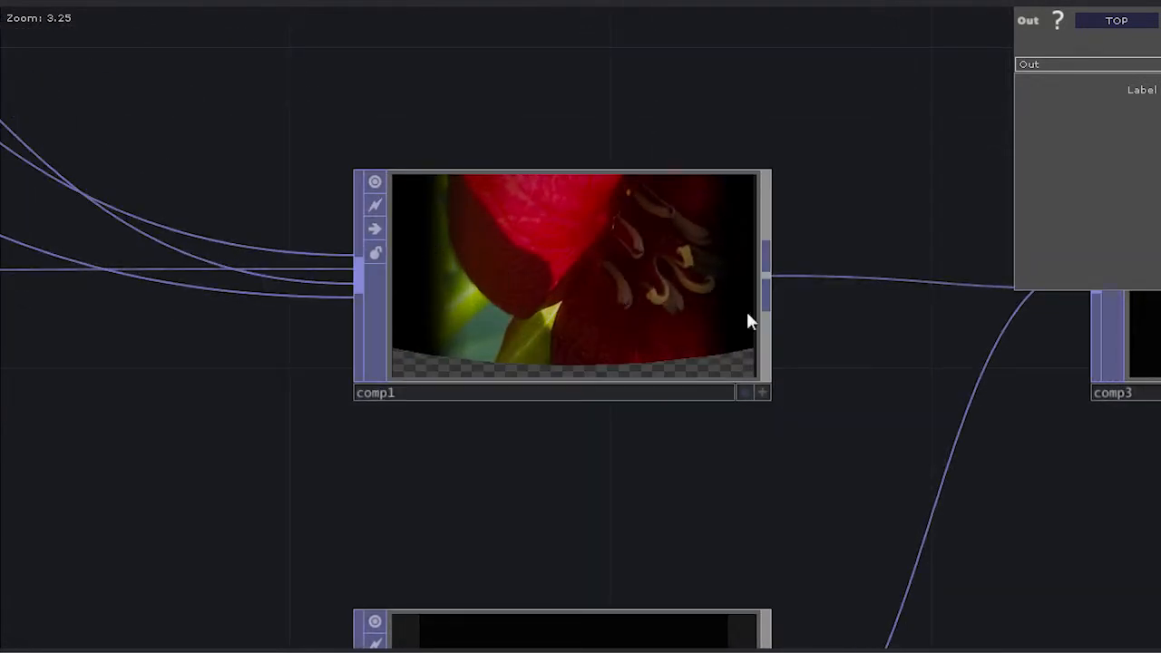
{"action": "mouse_move", "coordinate": [431, 301]}
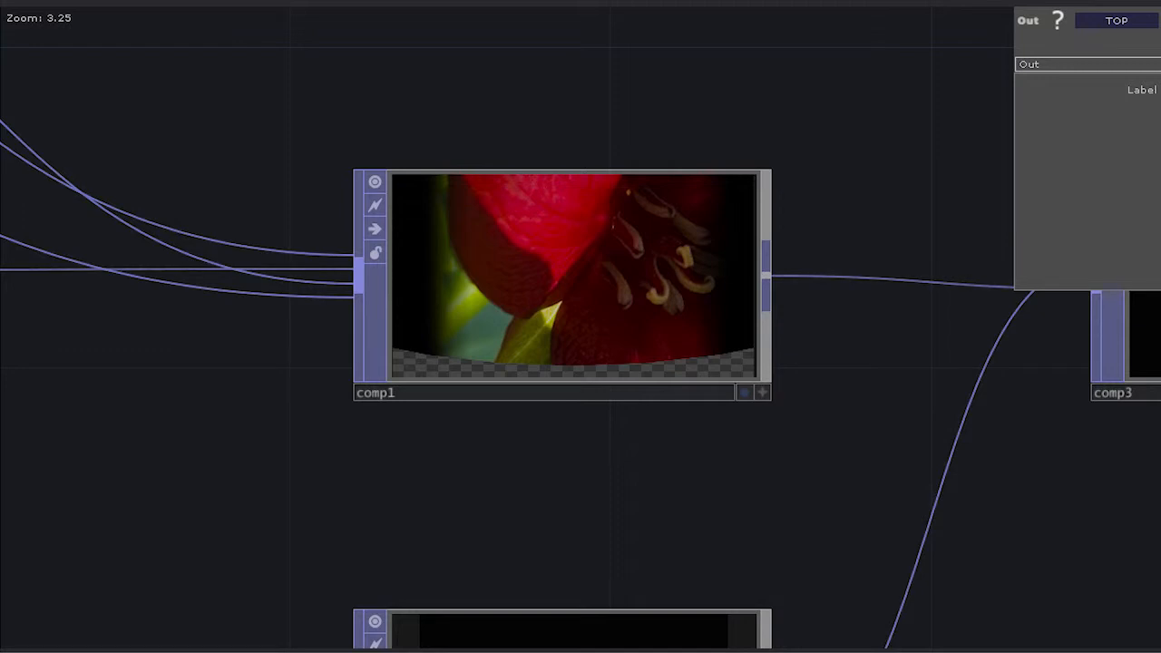
{"action": "mouse_move", "coordinate": [428, 187]}
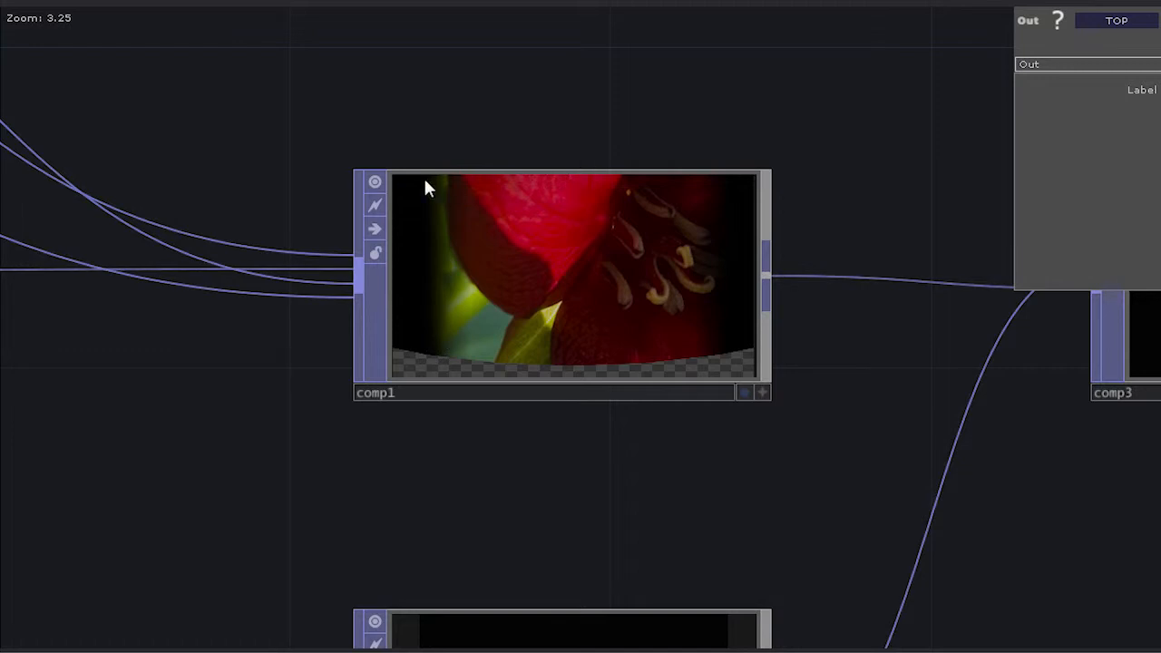
{"action": "mouse_move", "coordinate": [403, 185]}
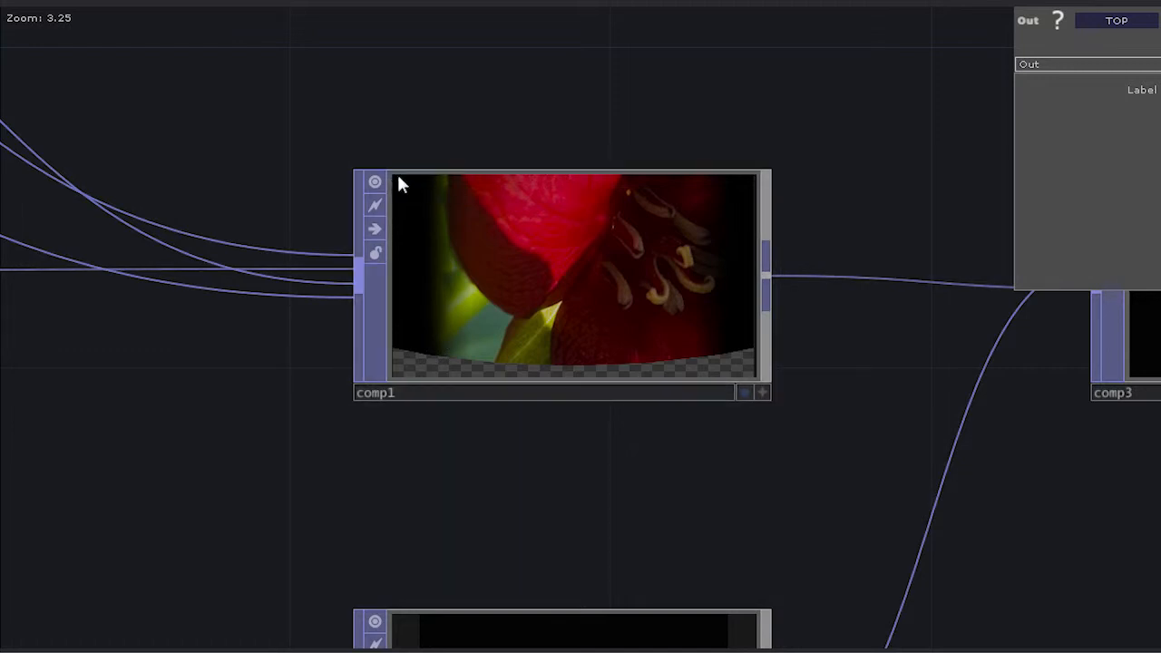
{"action": "mouse_move", "coordinate": [548, 183]}
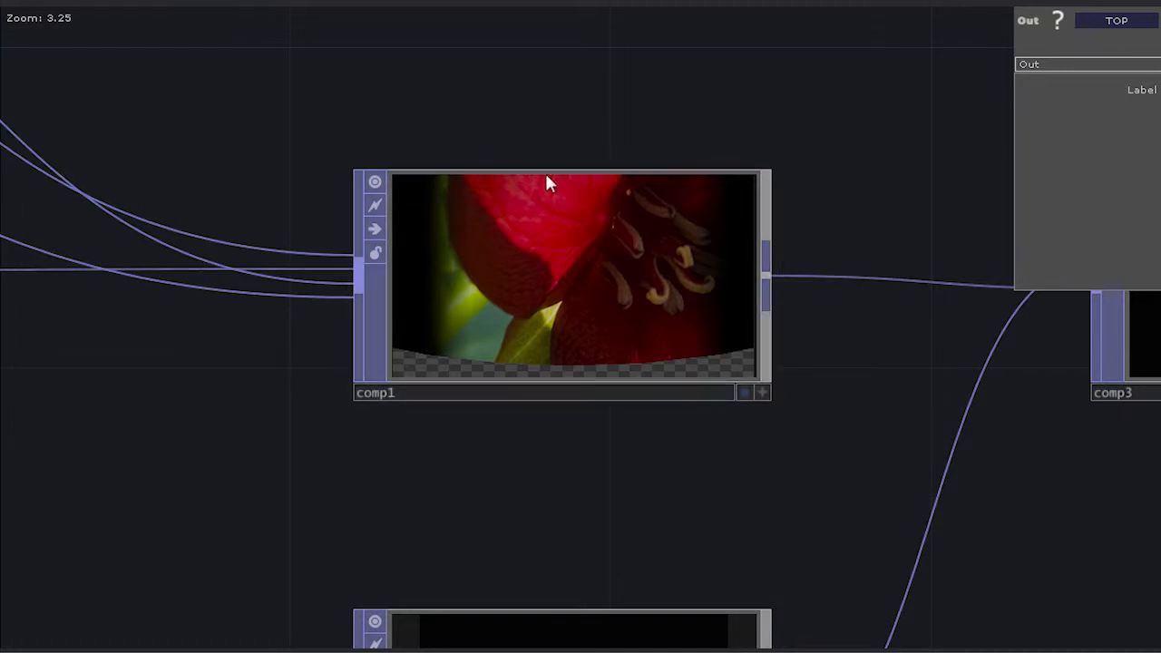
{"action": "mouse_move", "coordinate": [559, 196]}
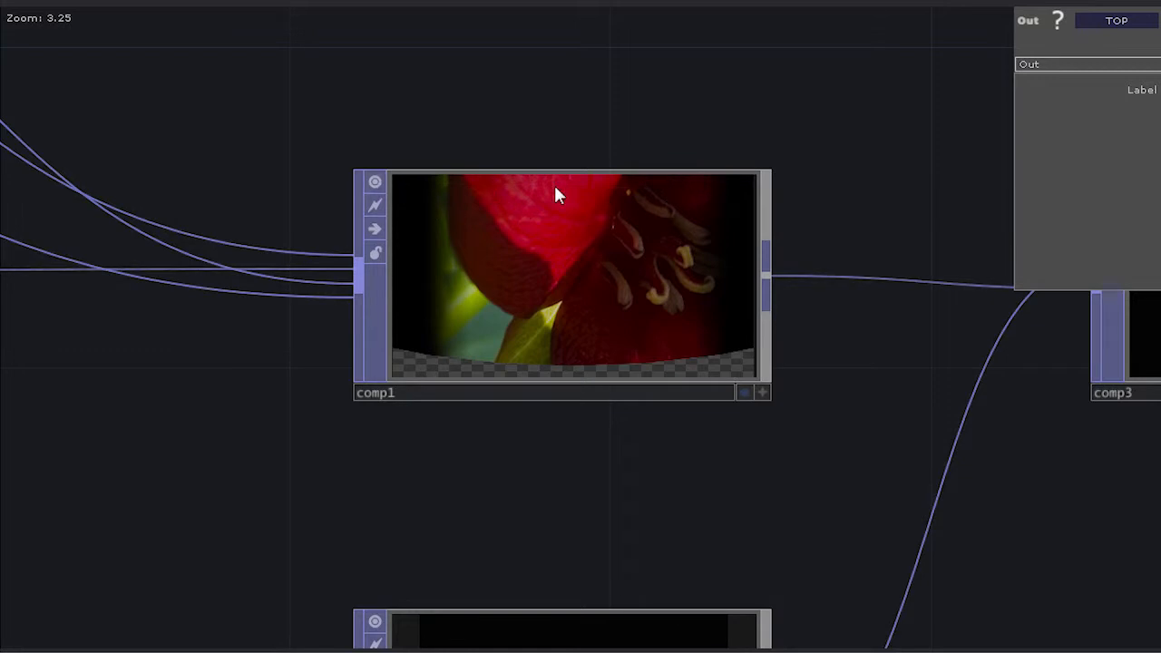
{"action": "scroll", "scroll_direction": "down", "scroll_amount": 3}
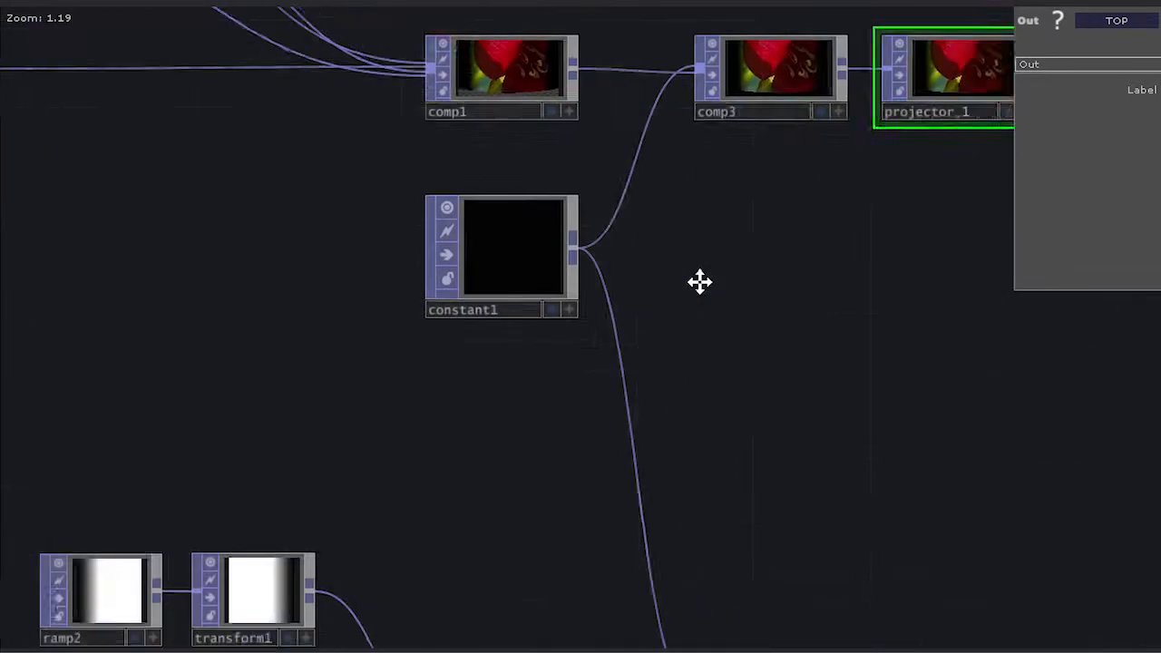
Step: Zoom out to the parent network where project1 feeds the pro1 and pro2 viewers
{"action": "scroll", "scroll_direction": "down", "scroll_amount": 3}
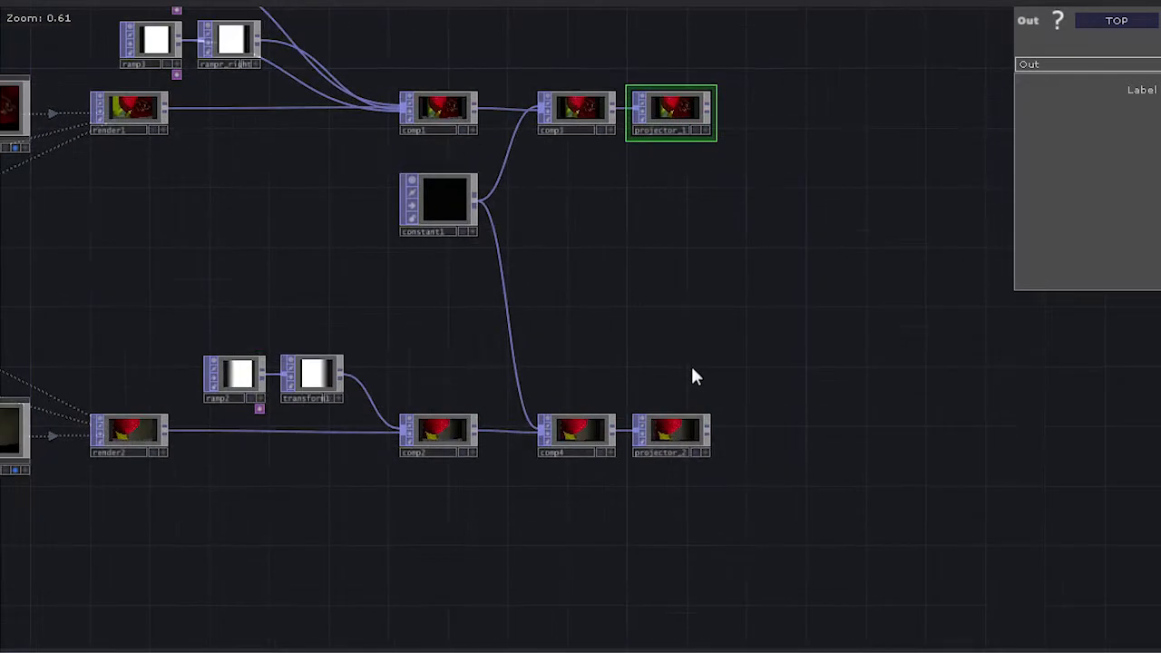
{"action": "scroll", "scroll_direction": "down", "scroll_amount": 3}
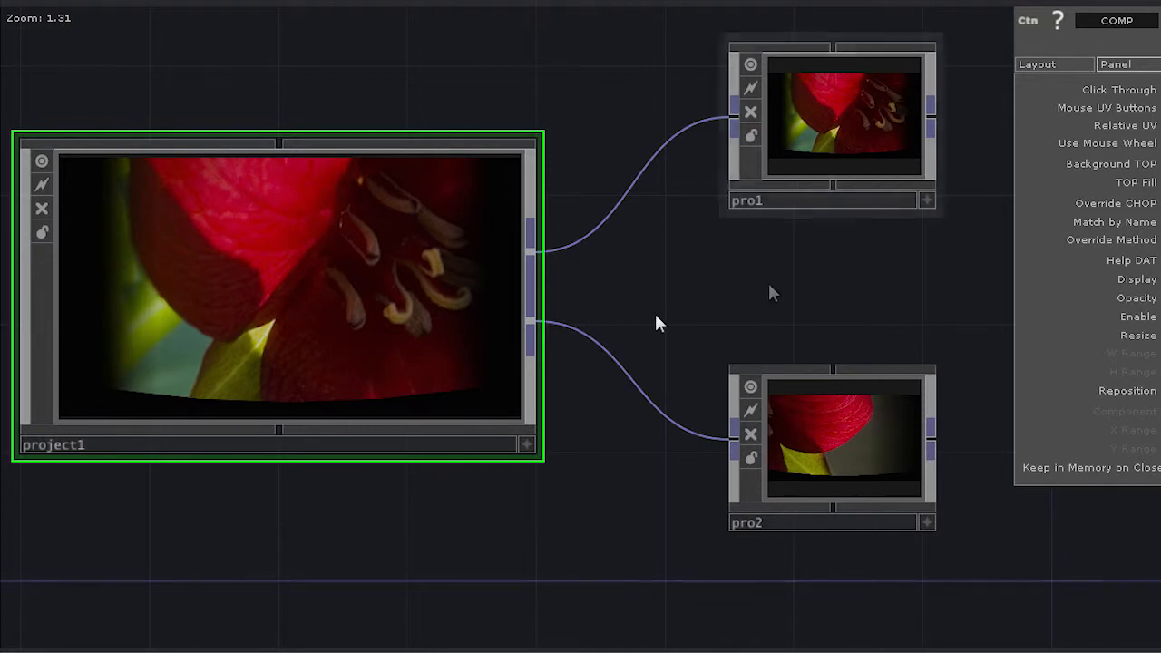
{"action": "mouse_move", "coordinate": [432, 361]}
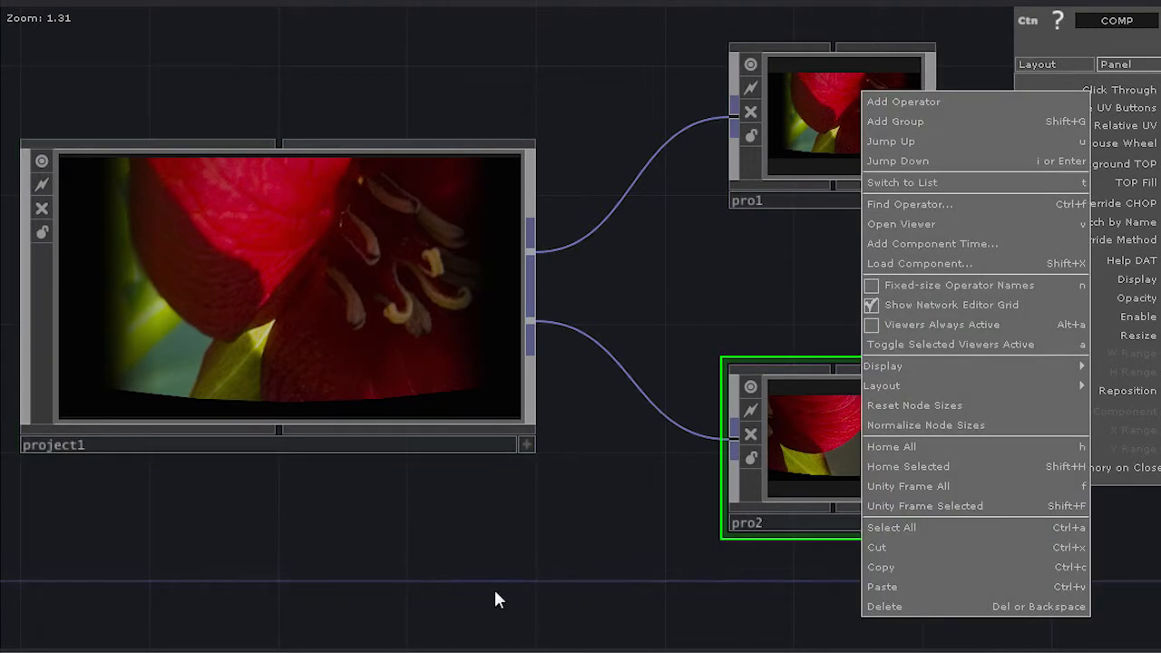
{"action": "left_click", "coordinate": [903, 102]}
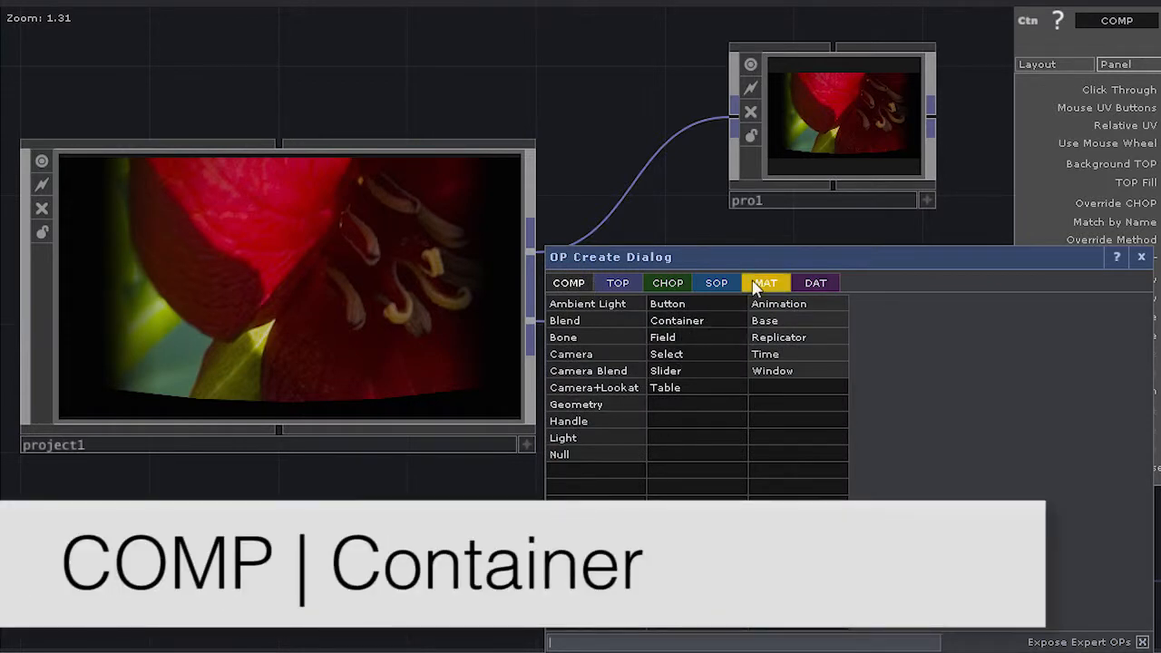
{"action": "left_click", "coordinate": [675, 320]}
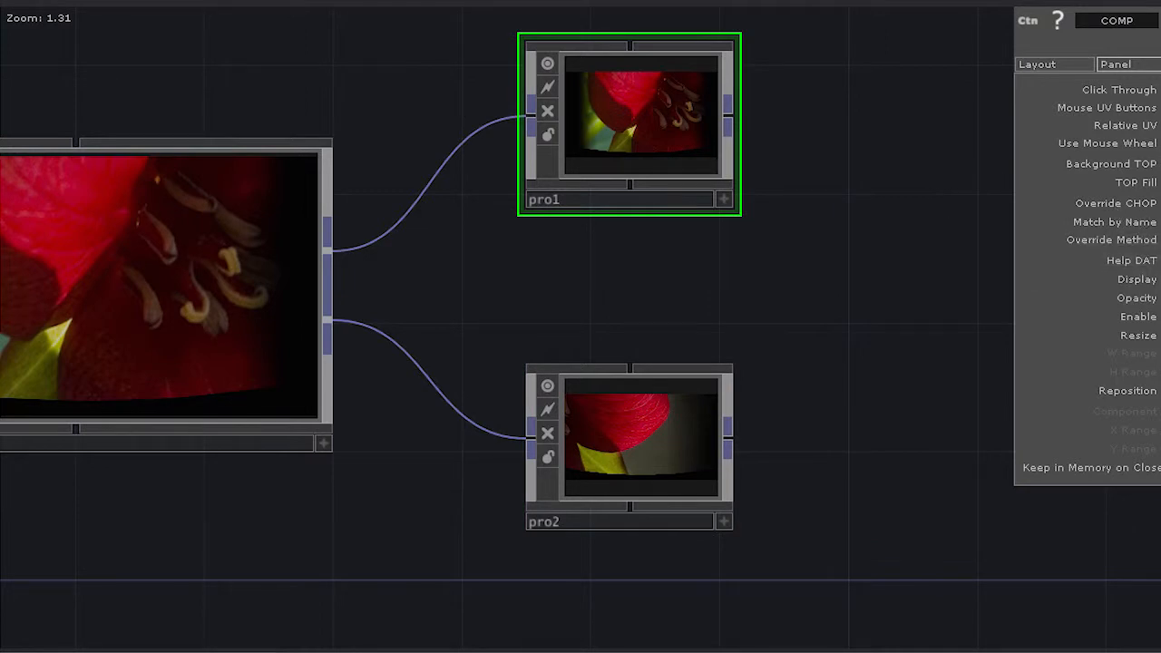
{"action": "mouse_move", "coordinate": [885, 319]}
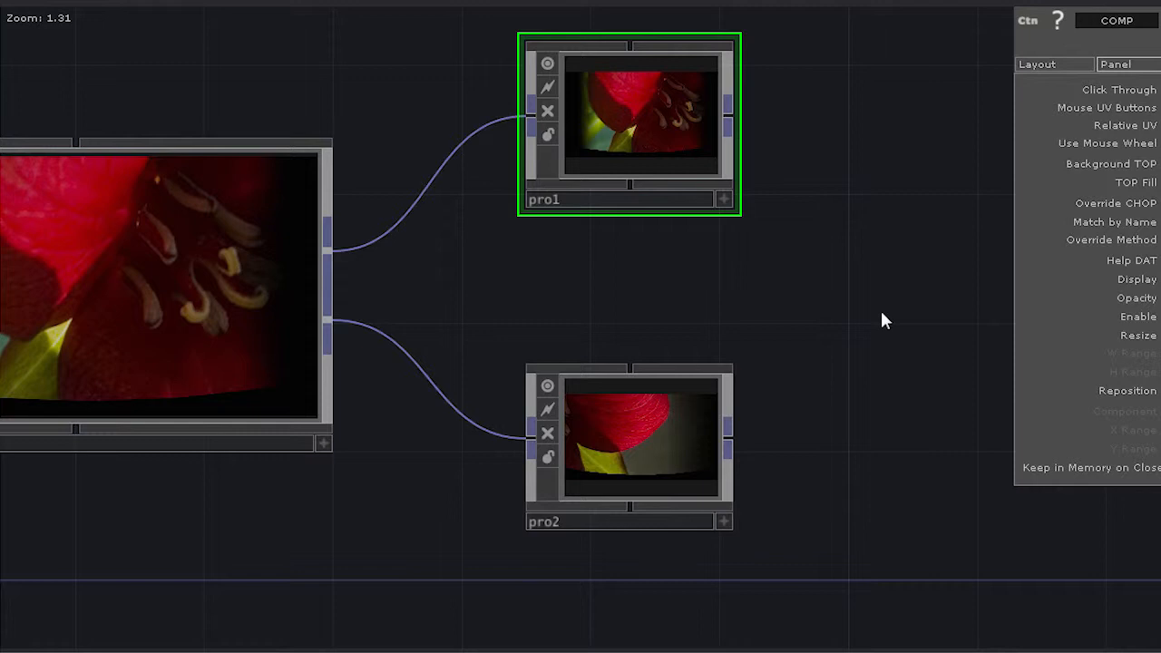
{"action": "mouse_move", "coordinate": [911, 312]}
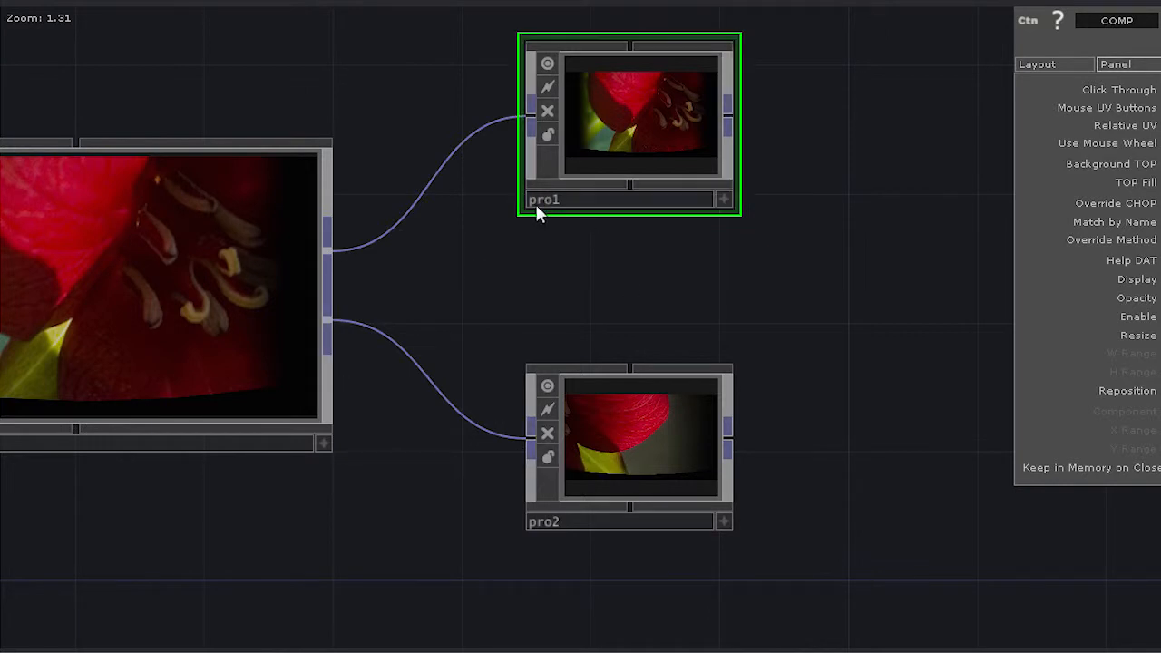
{"action": "mouse_move", "coordinate": [668, 592]}
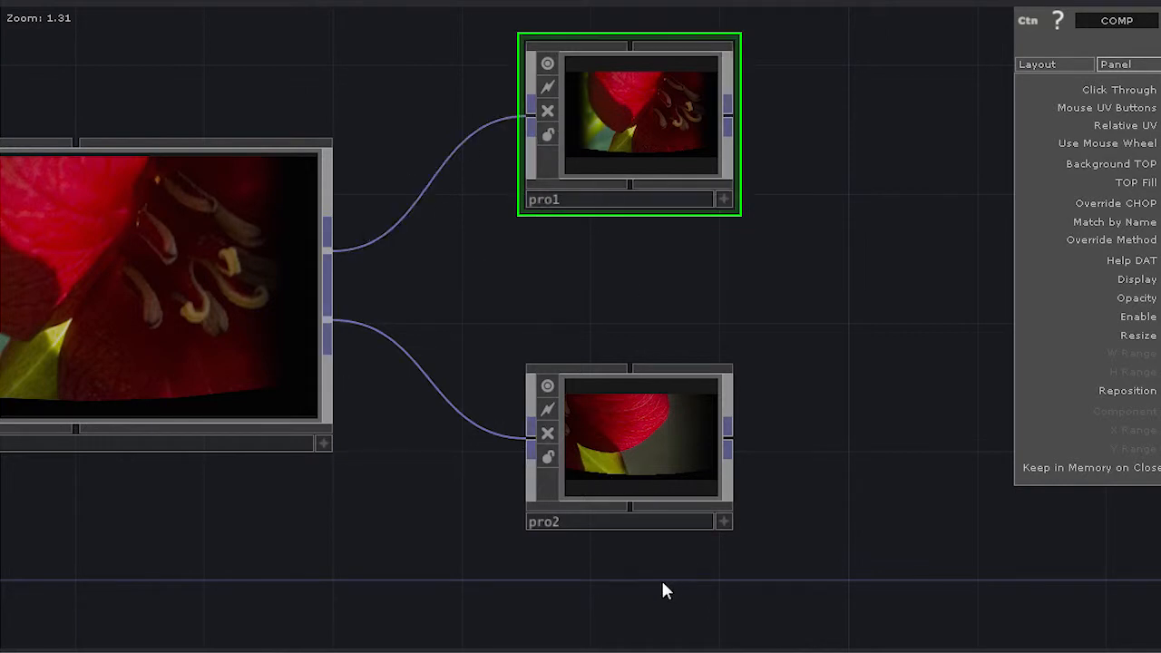
{"action": "mouse_move", "coordinate": [439, 352]}
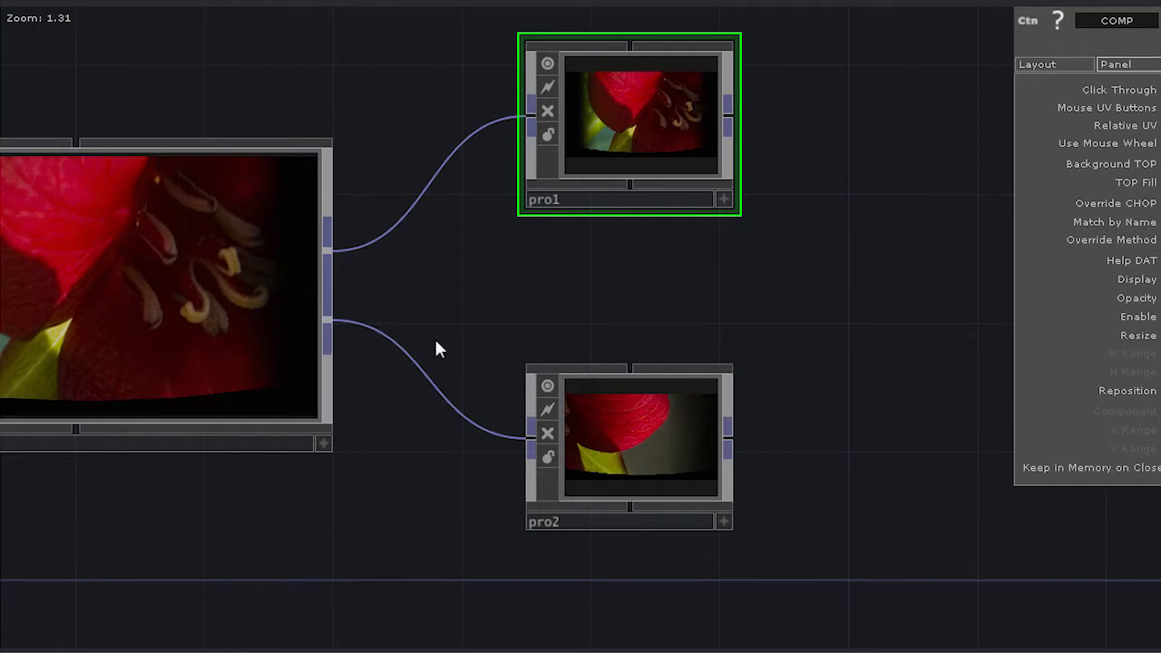
Step: Inspect the flower-textured dome and both projector cameras in 3D, then show the output operator's parameters
{"action": "scroll", "scroll_direction": "up", "scroll_amount": 3}
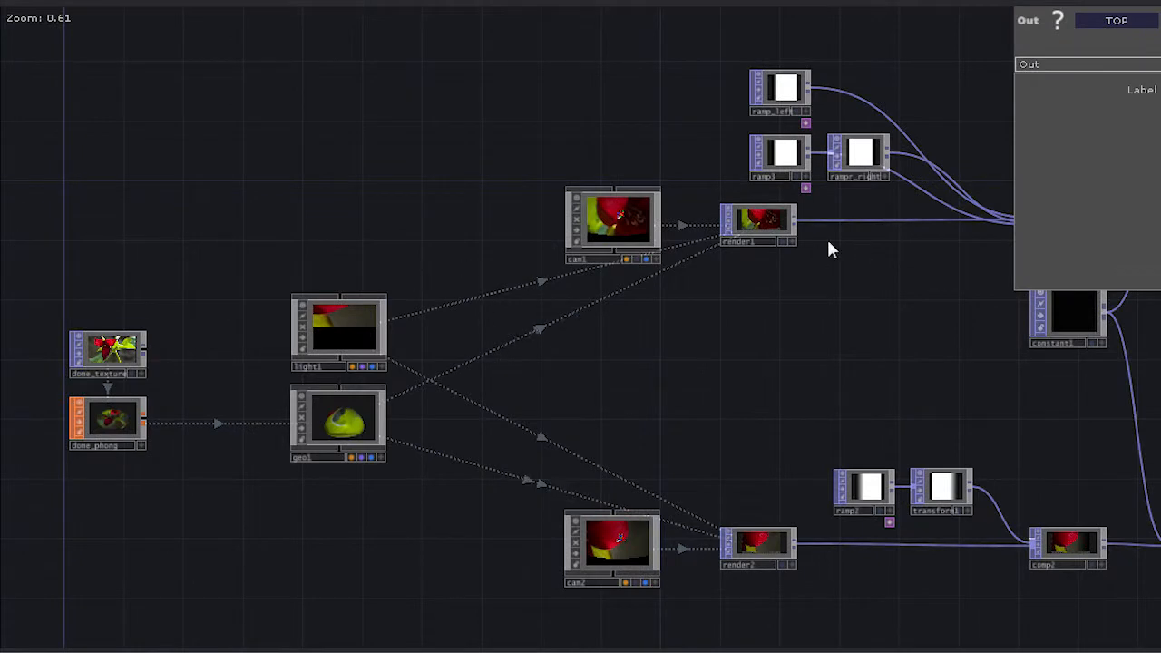
{"action": "scroll", "scroll_direction": "up", "scroll_amount": 3}
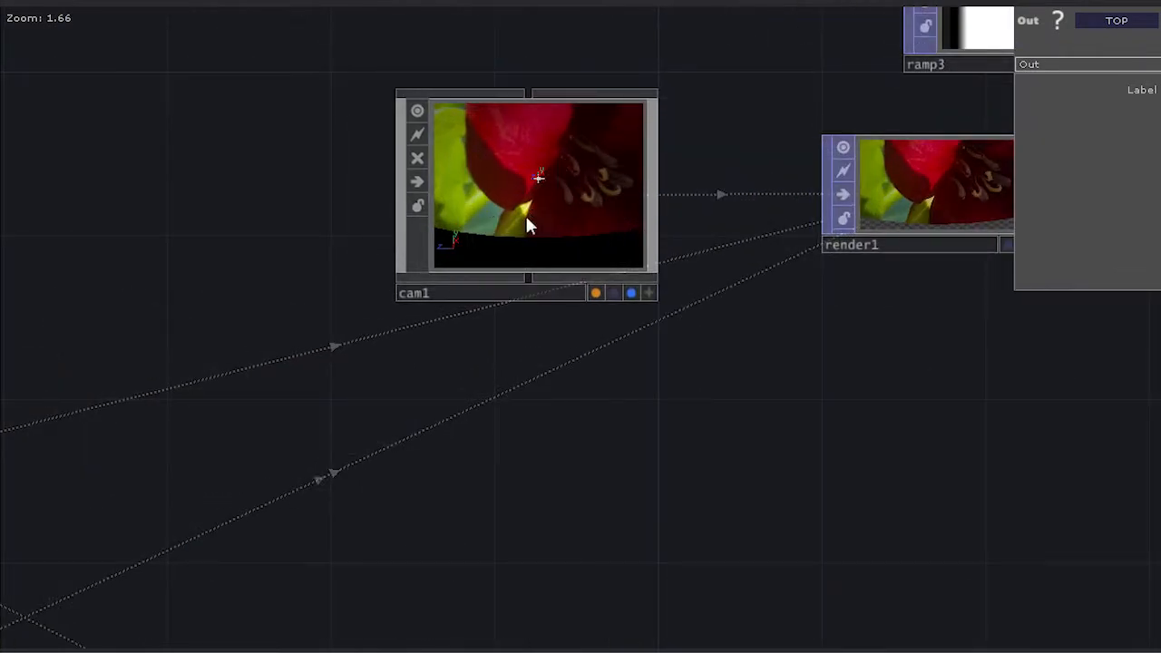
{"action": "scroll", "scroll_direction": "down", "scroll_amount": 3}
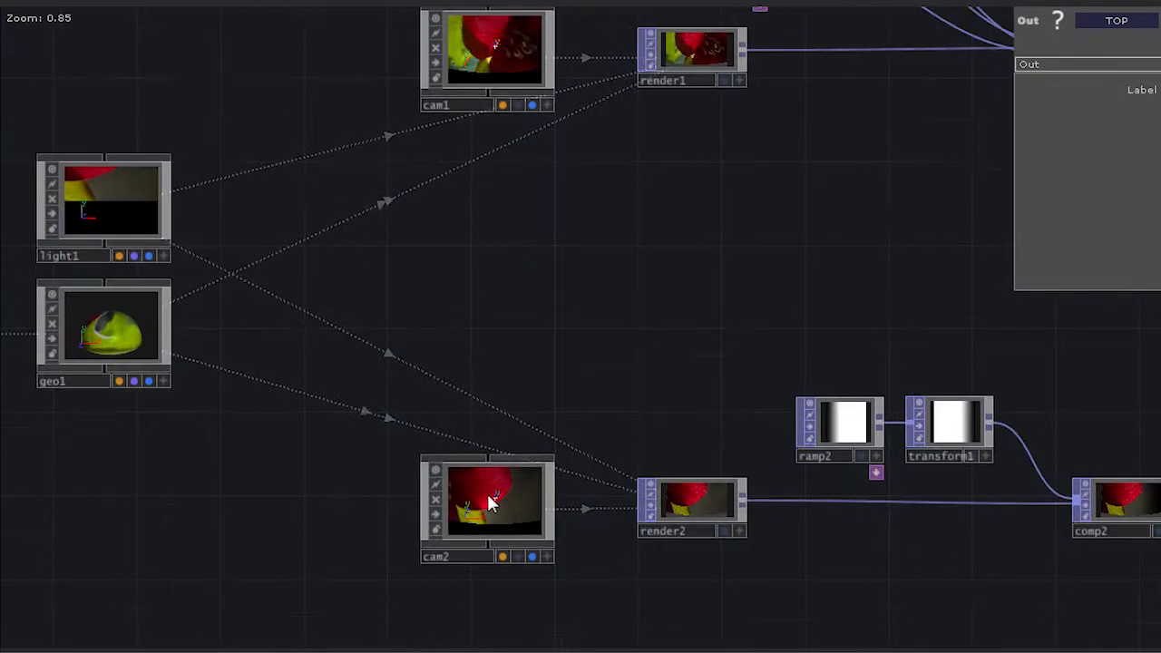
{"action": "mouse_move", "coordinate": [820, 71]}
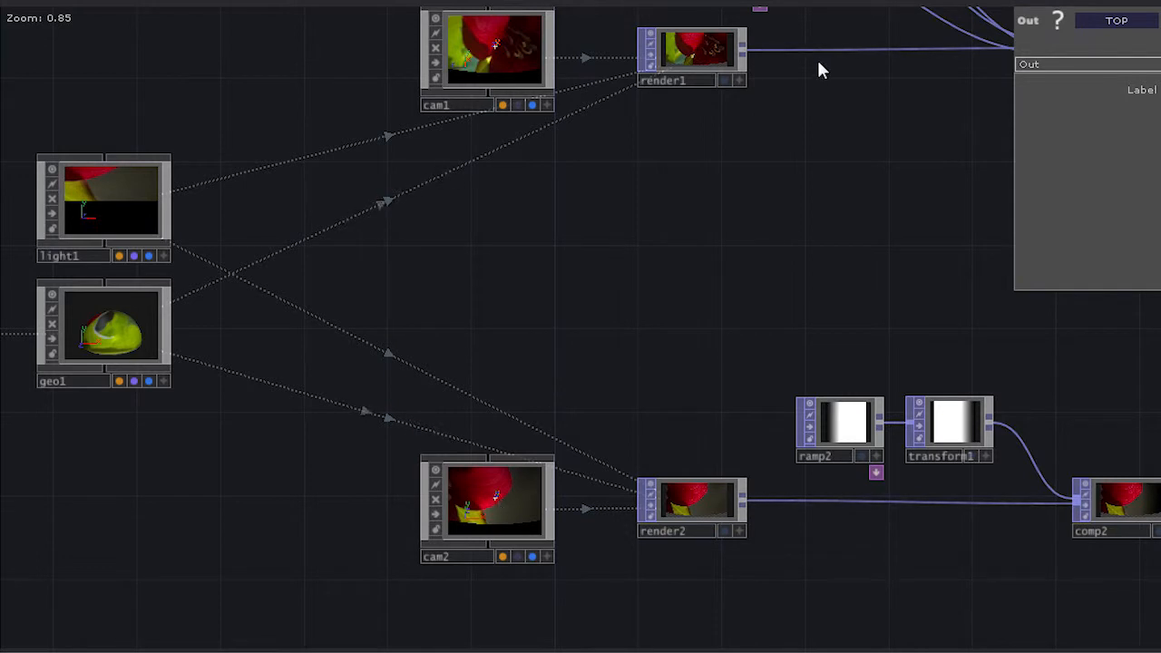
{"action": "mouse_move", "coordinate": [707, 305]}
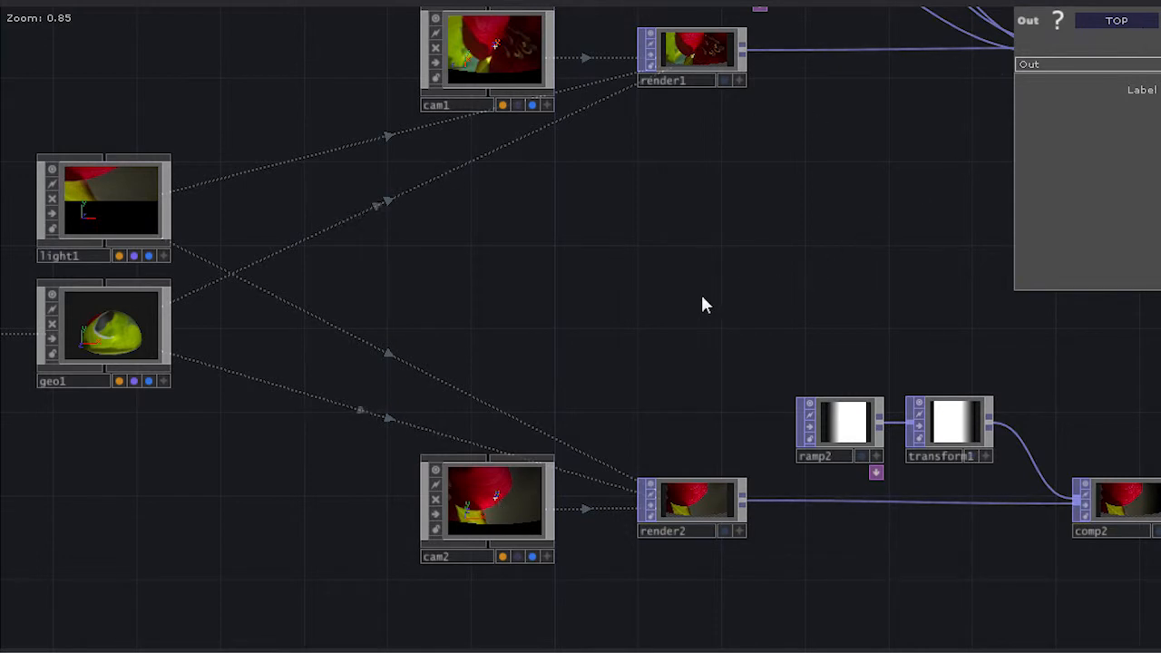
{"action": "mouse_move", "coordinate": [686, 131]}
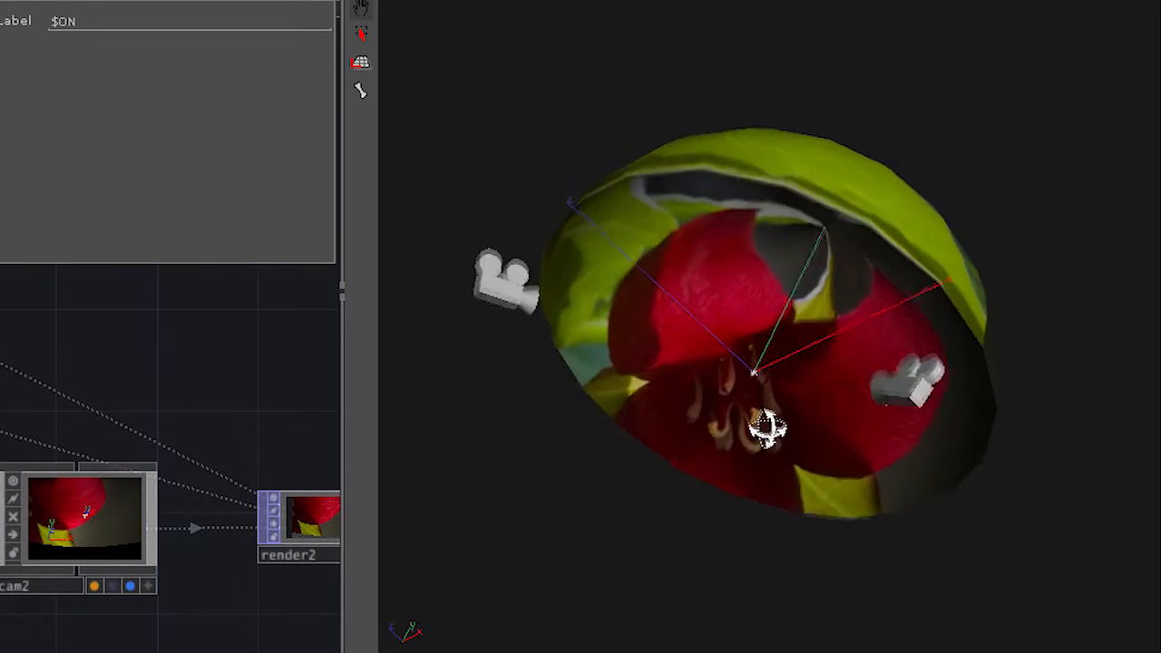
{"action": "left_click_drag", "start_coordinate": [771, 426], "coordinate": [553, 348]}
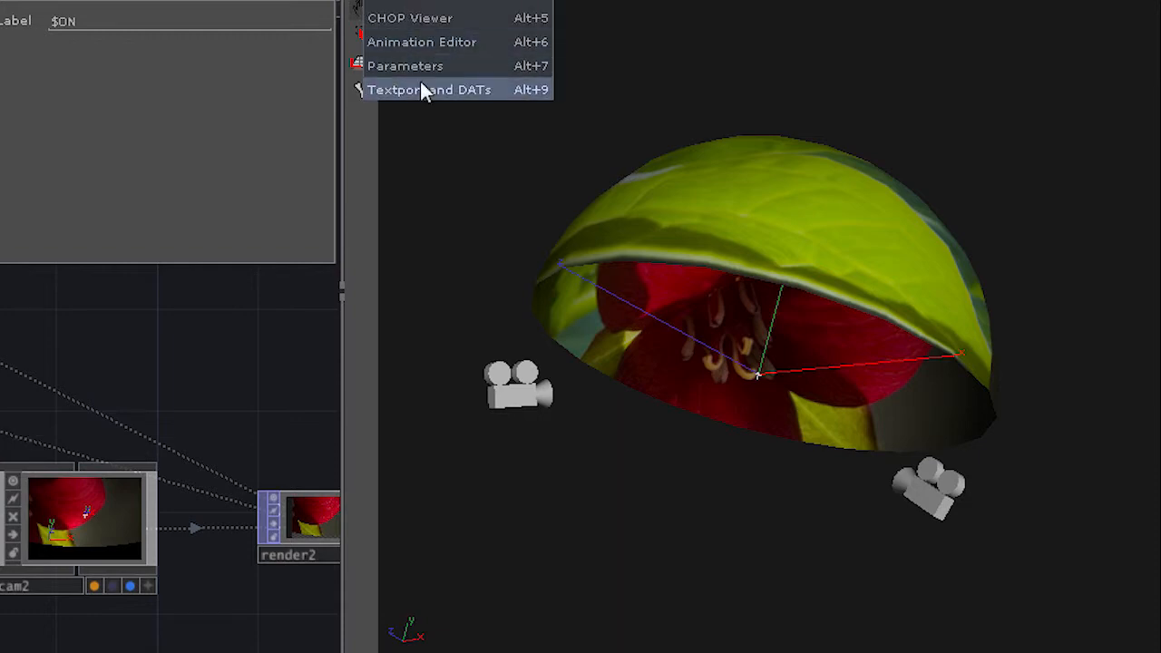
{"action": "left_click", "coordinate": [407, 65]}
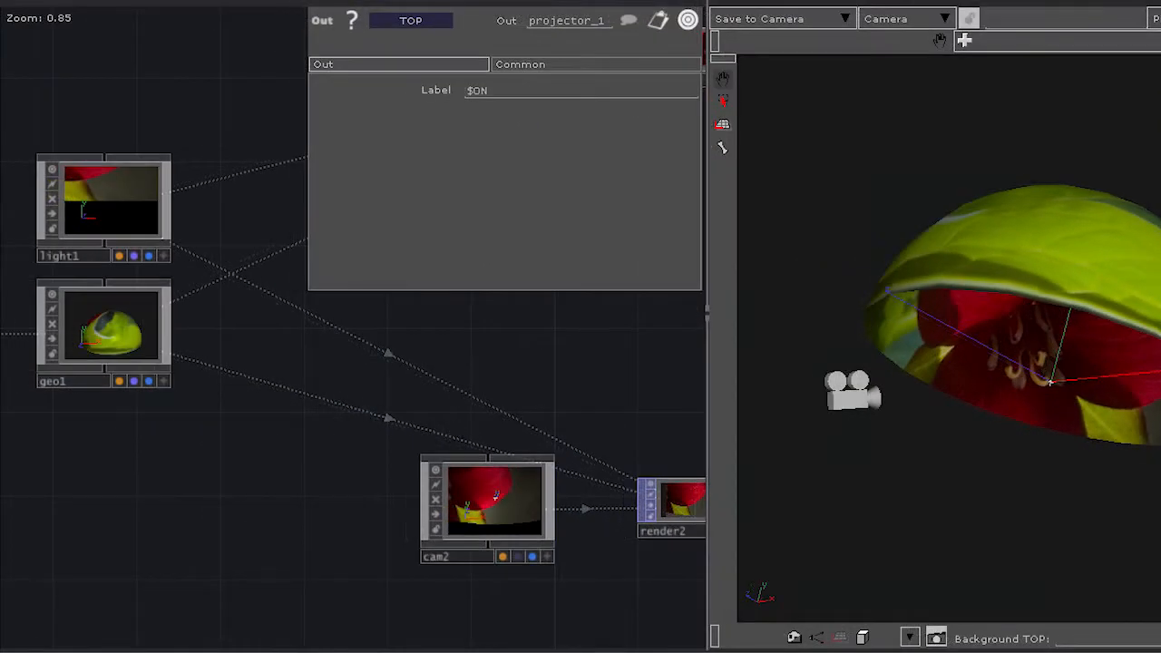
Step: Zoom out to frame the entire project1 network from texture to projector outputs
{"action": "scroll", "scroll_direction": "down", "scroll_amount": 3}
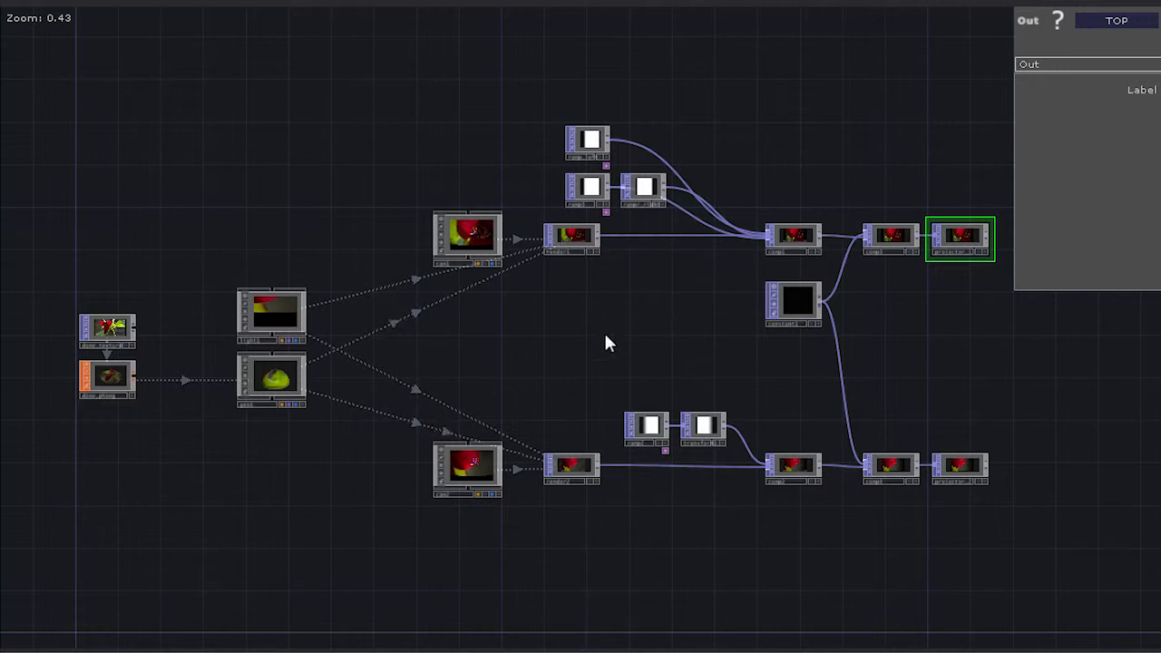
{"action": "scroll", "scroll_direction": "up", "scroll_amount": 3}
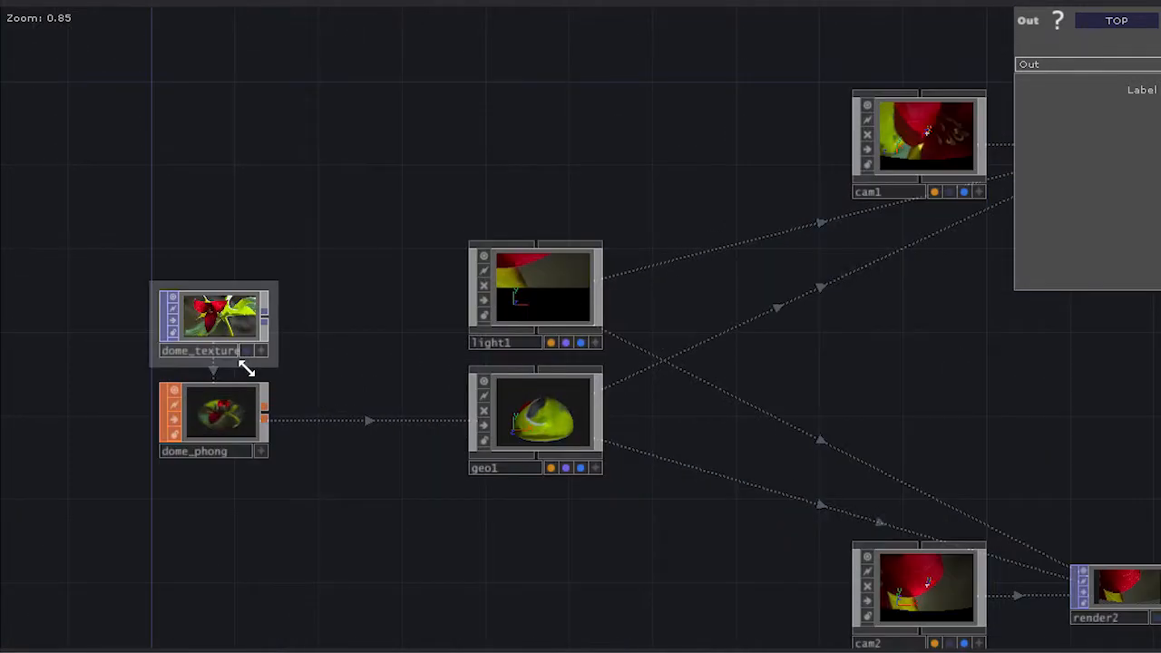
{"action": "scroll", "scroll_direction": "up", "scroll_amount": 3}
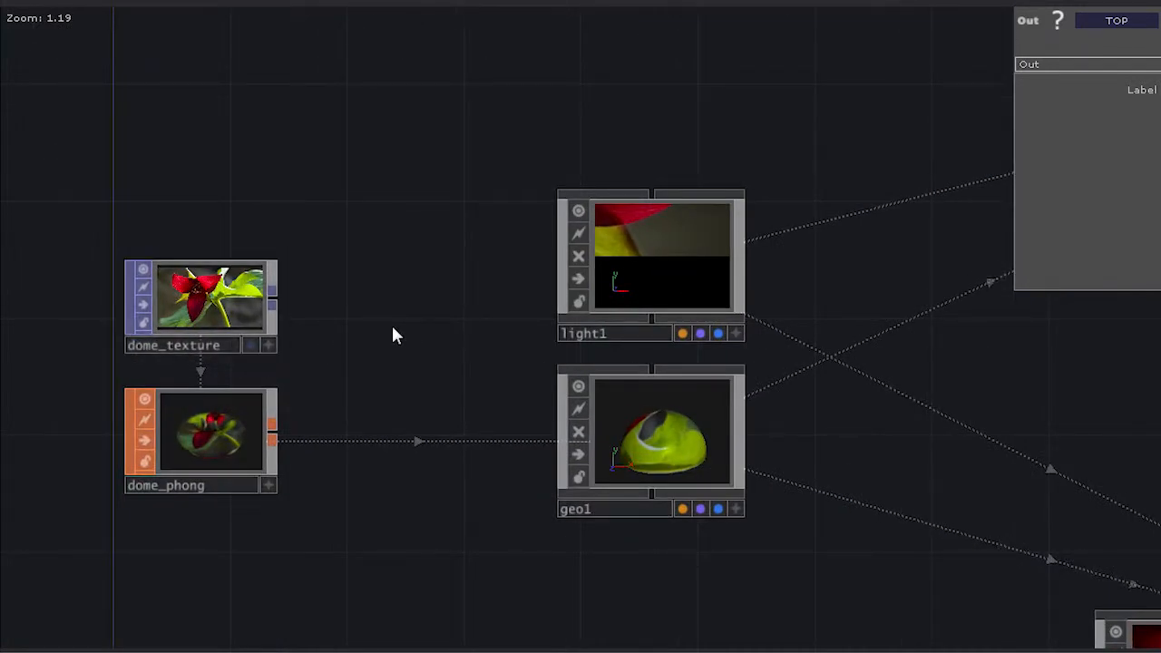
{"action": "mouse_move", "coordinate": [470, 283]}
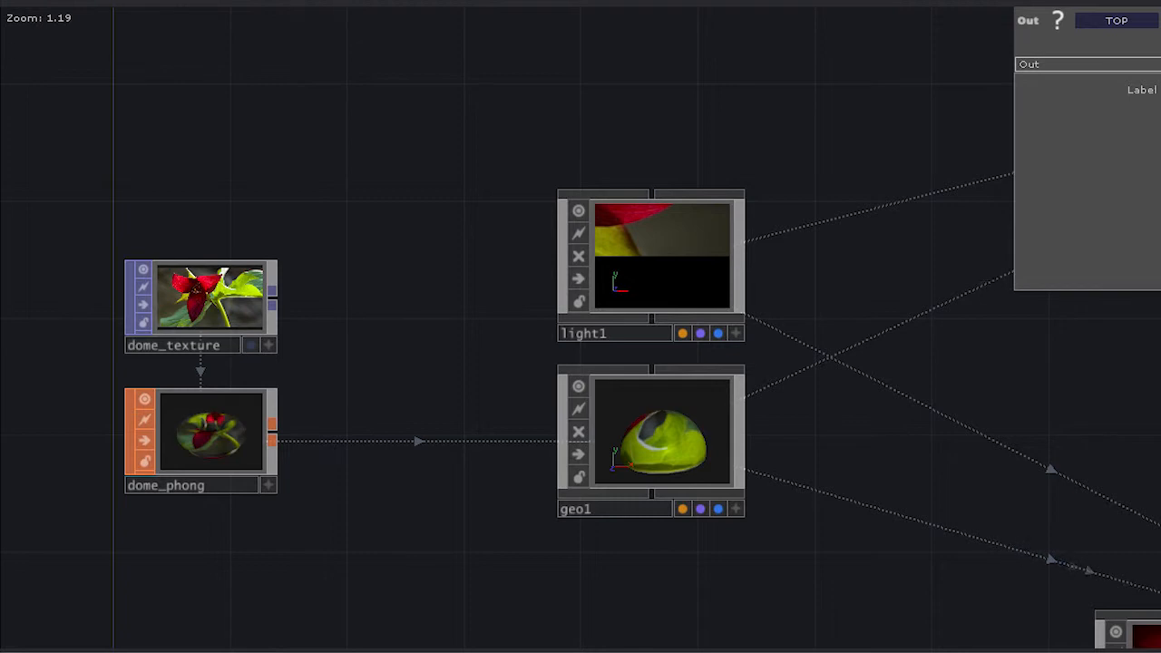
{"action": "mouse_move", "coordinate": [196, 308]}
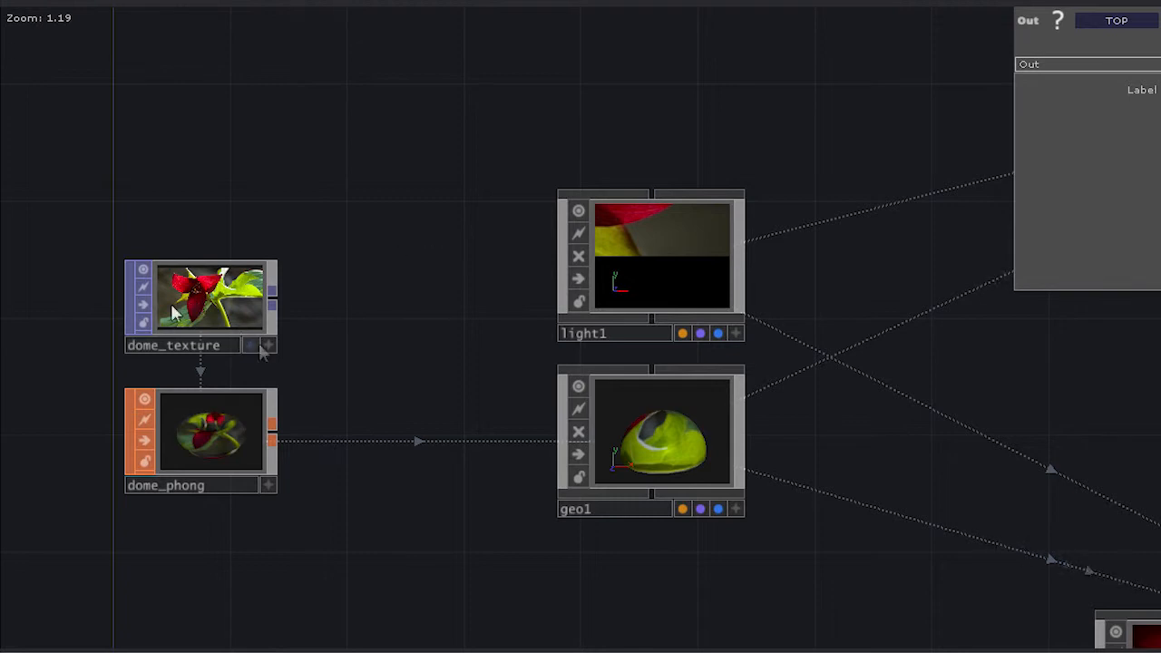
{"action": "mouse_move", "coordinate": [331, 228]}
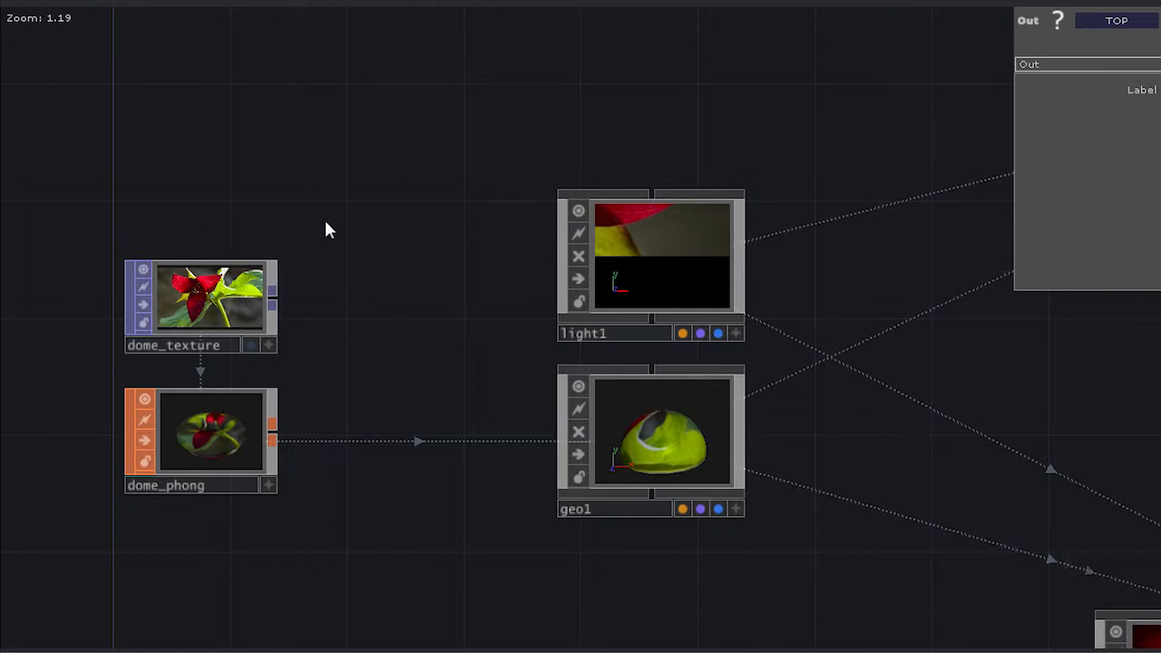
{"action": "mouse_move", "coordinate": [237, 323]}
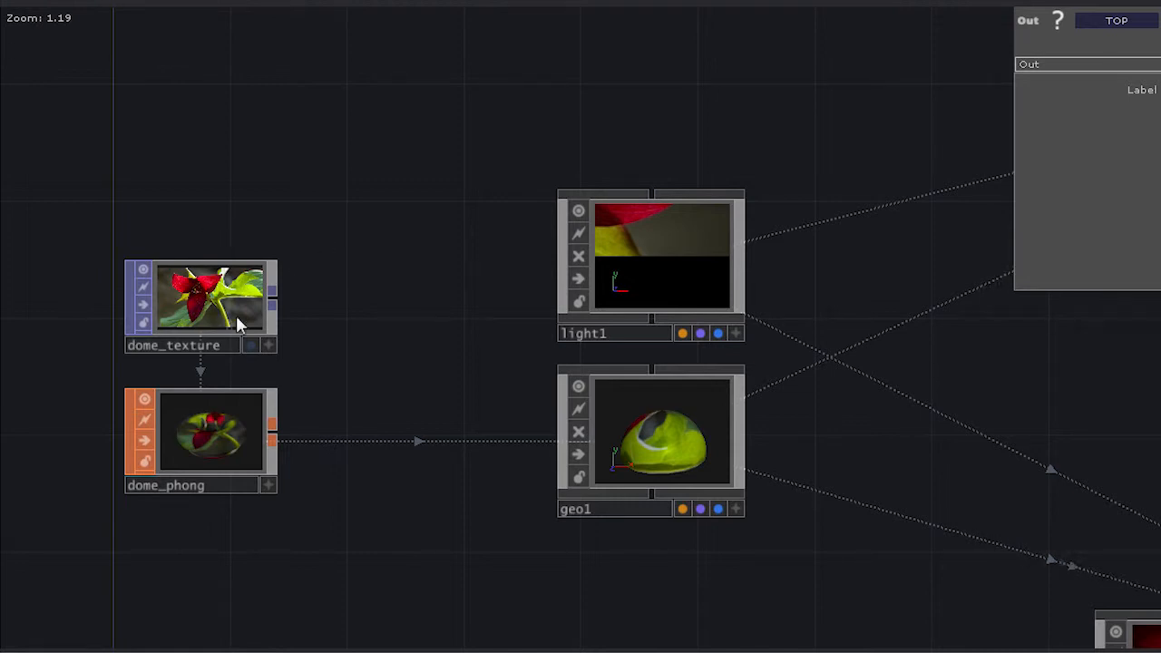
{"action": "mouse_move", "coordinate": [243, 337]}
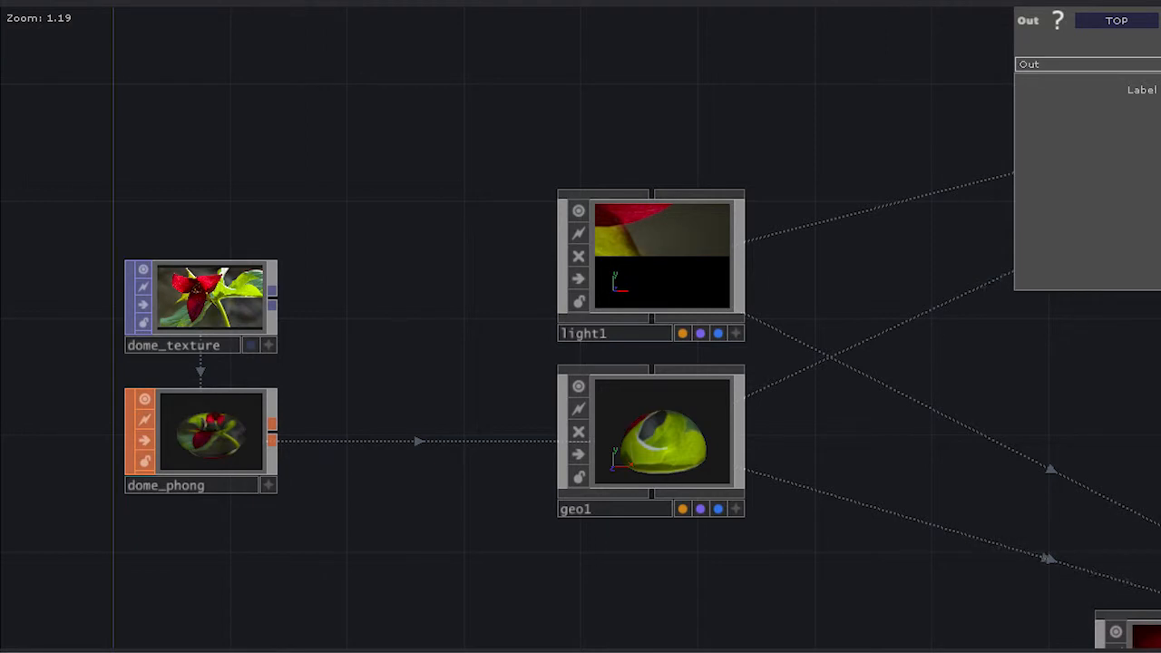
{"action": "scroll", "scroll_direction": "down", "scroll_amount": 3}
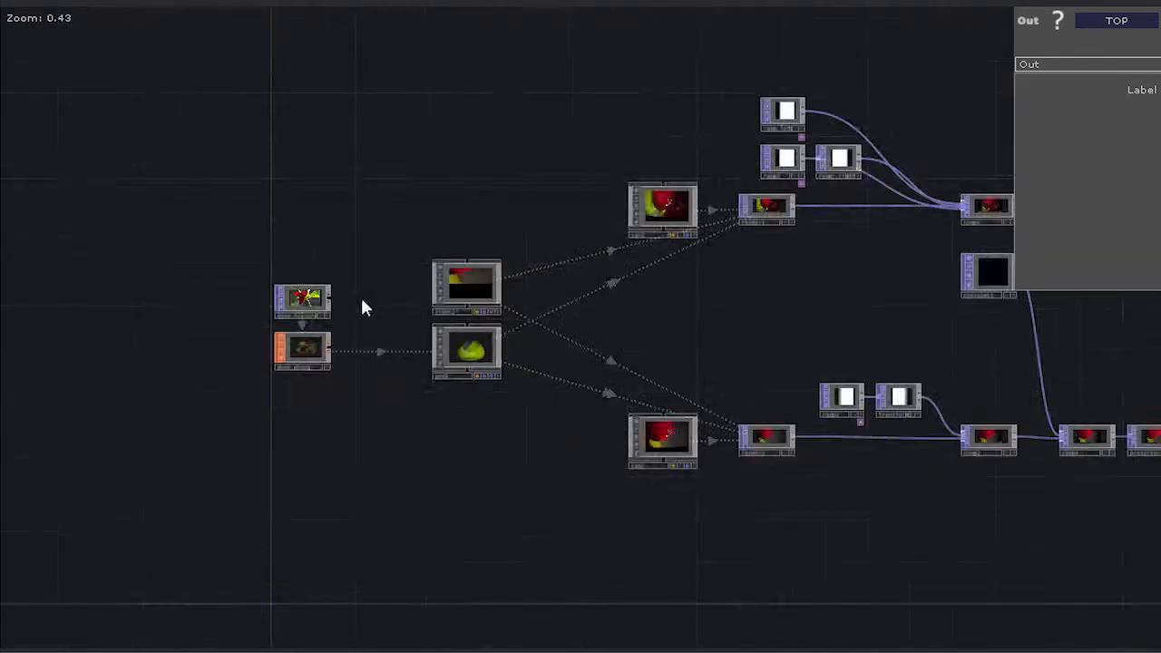
{"action": "scroll", "scroll_direction": "down", "scroll_amount": 3}
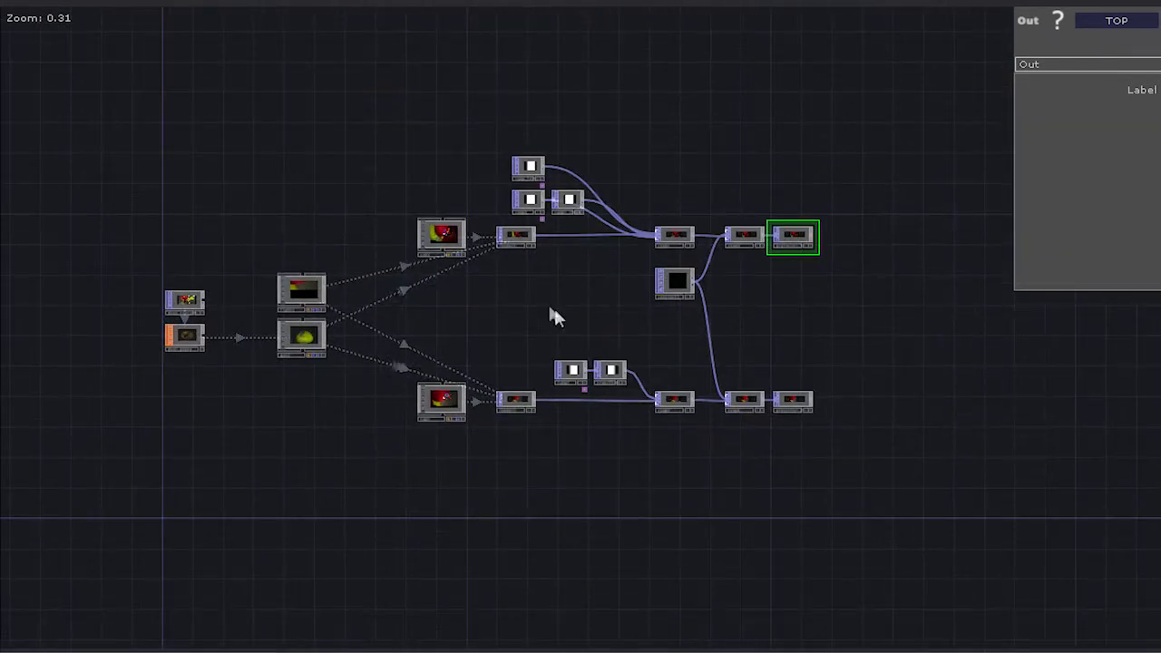
{"action": "mouse_move", "coordinate": [584, 280]}
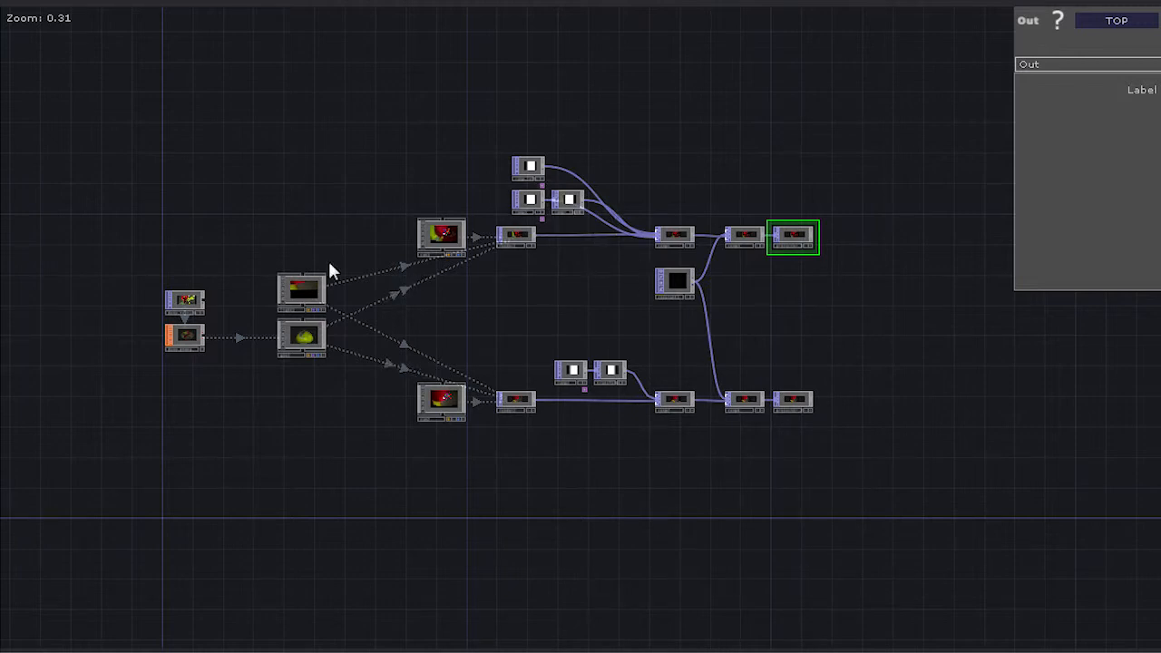
{"action": "mouse_move", "coordinate": [470, 312]}
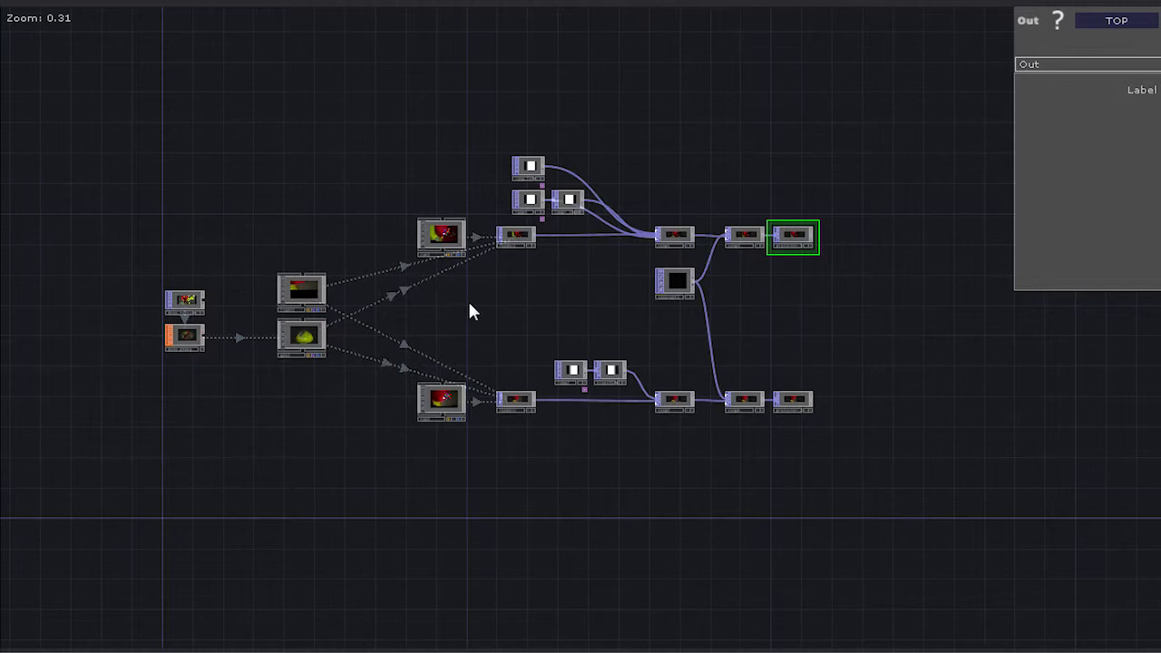
{"action": "scroll", "scroll_direction": "up", "scroll_amount": 3}
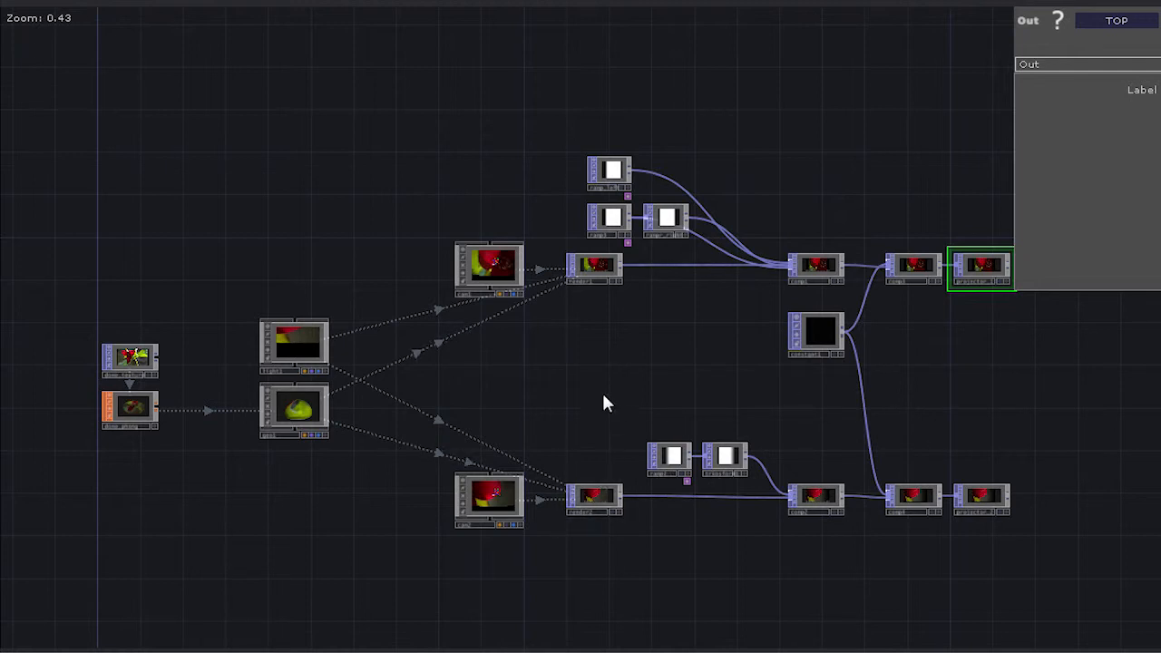
{"action": "mouse_move", "coordinate": [644, 382]}
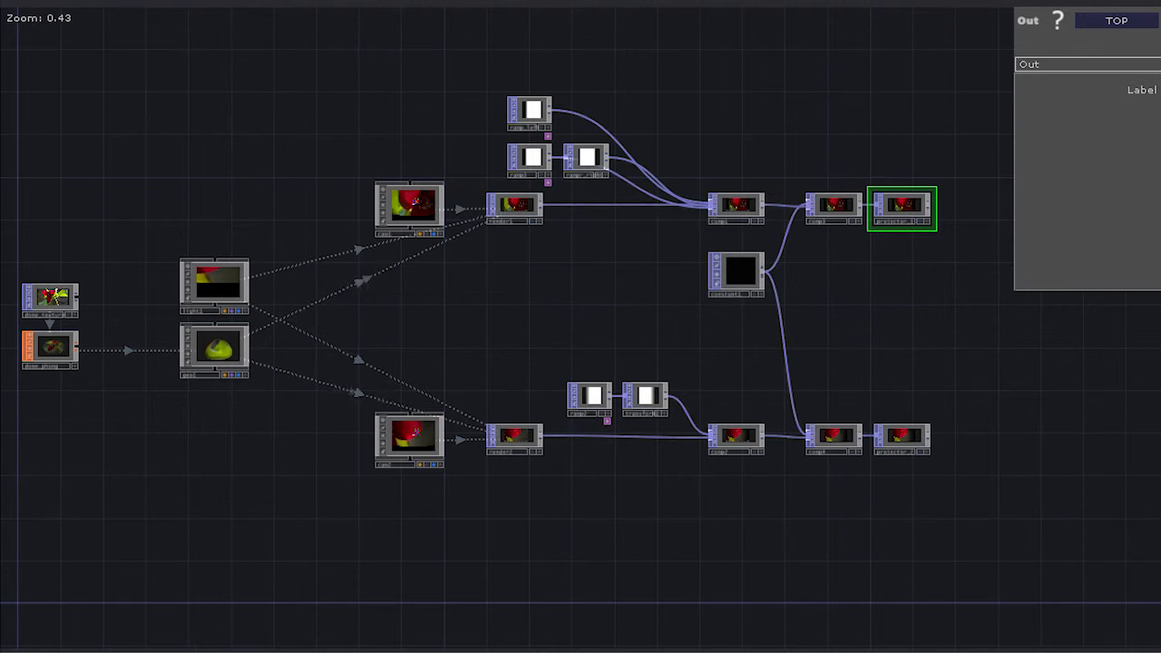
{"action": "scroll", "scroll_direction": "up", "scroll_amount": 3}
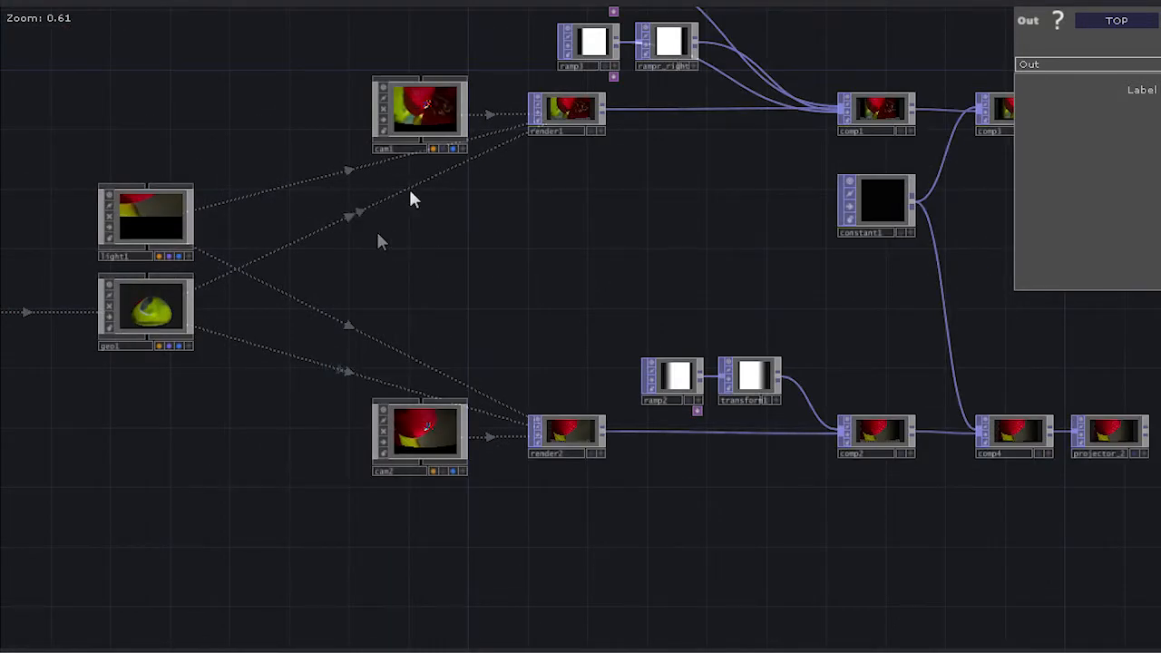
Step: Show render1's Render TOP parameters and its 1280x720 8-bit RGBA info readout
{"action": "left_click_drag", "start_coordinate": [409, 199], "coordinate": [699, 287]}
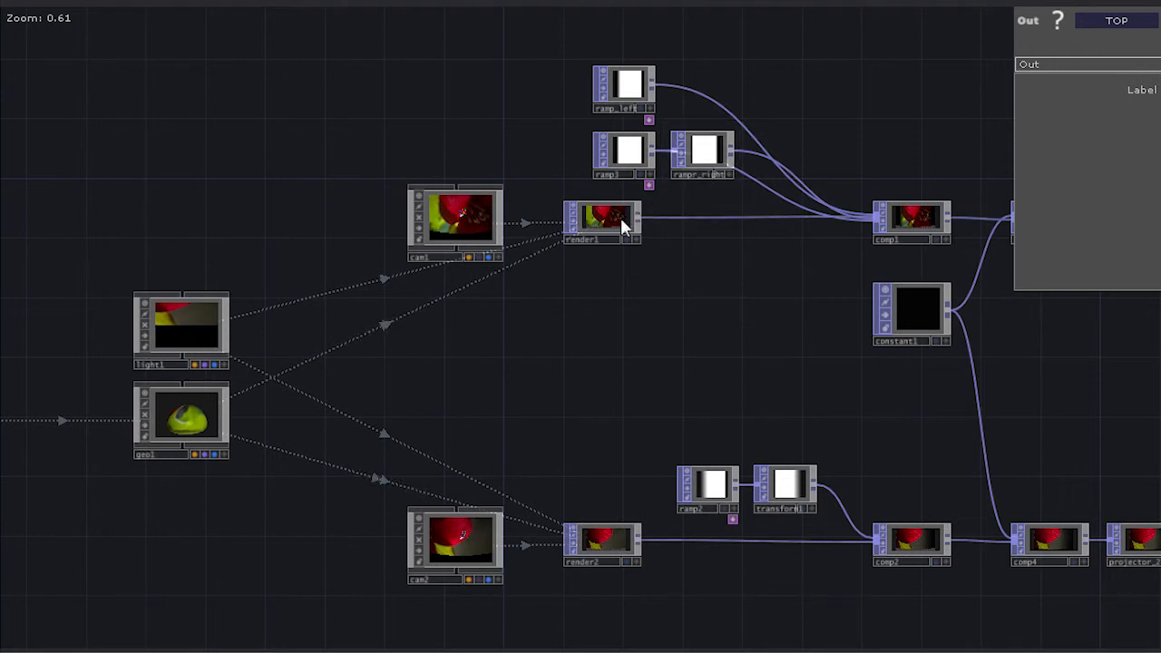
{"action": "left_click", "coordinate": [603, 222]}
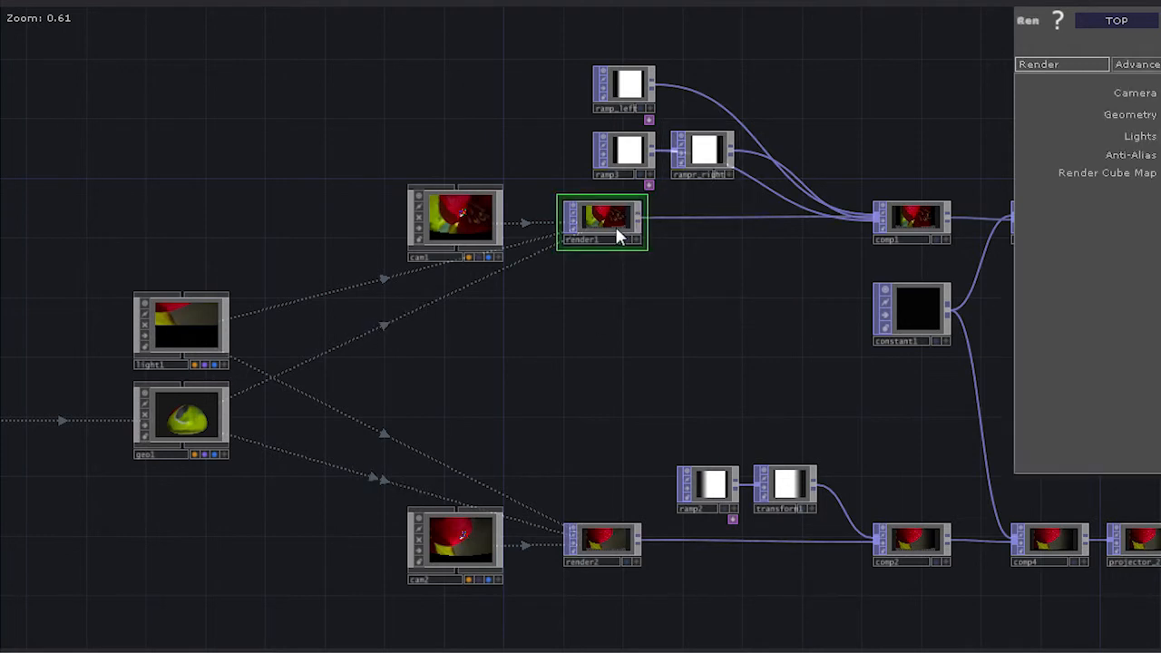
{"action": "right_click", "coordinate": [617, 226]}
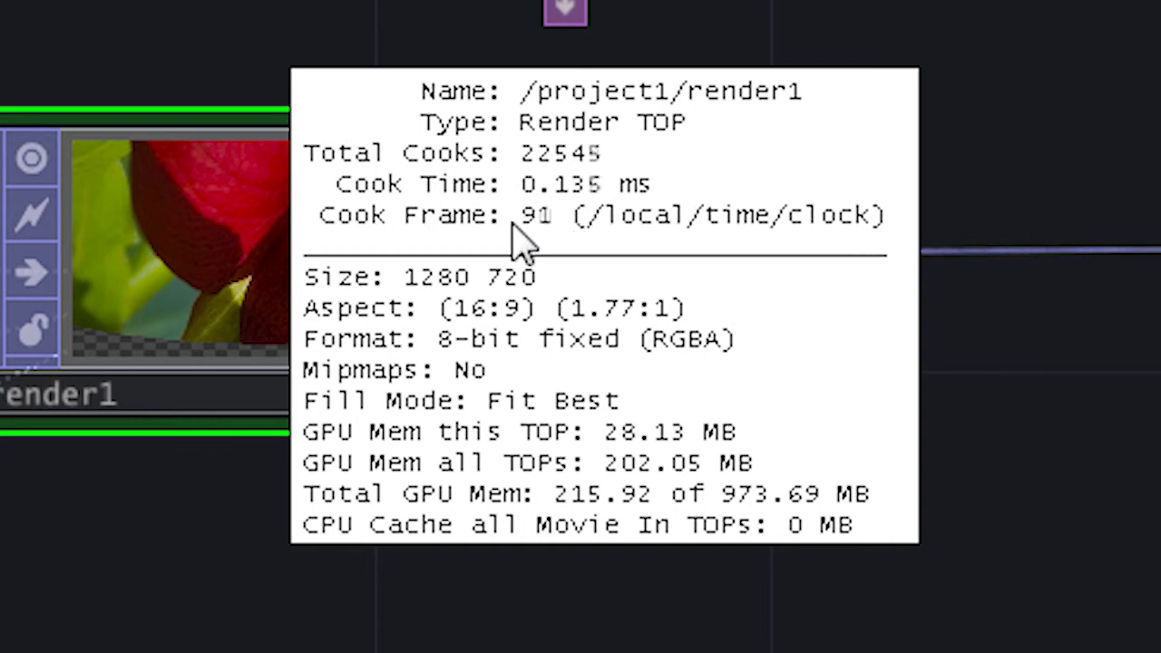
{"action": "mouse_move", "coordinate": [545, 299]}
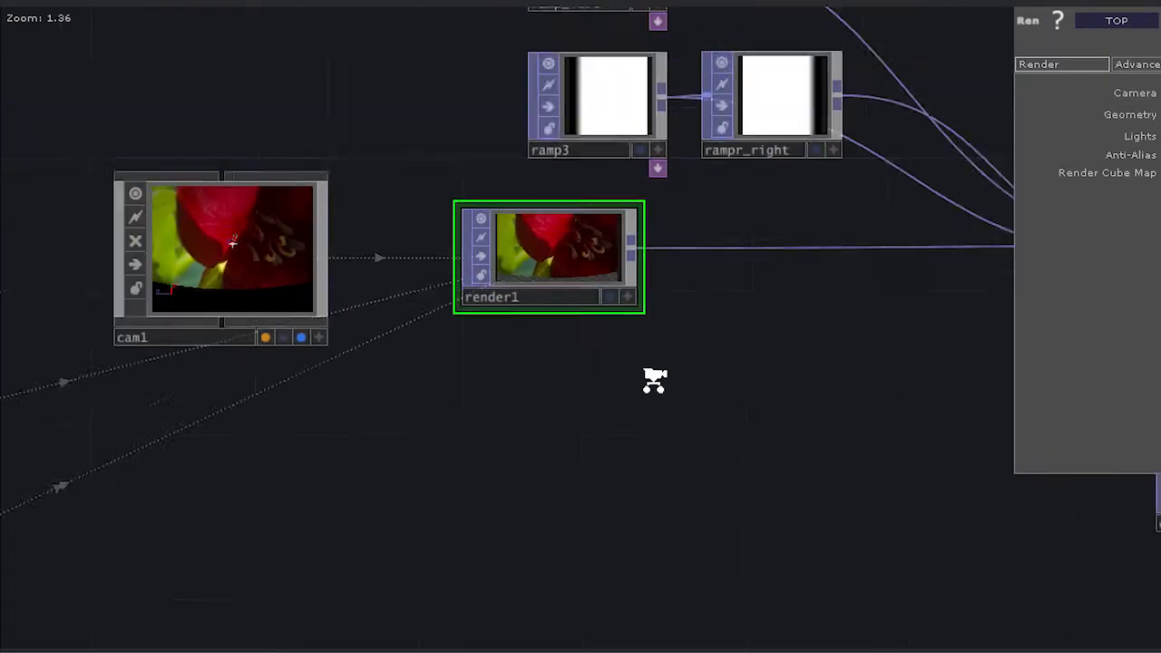
Step: Zoom out to the parent network holding project1 and the two projection viewers
{"action": "scroll", "scroll_direction": "down", "scroll_amount": 3}
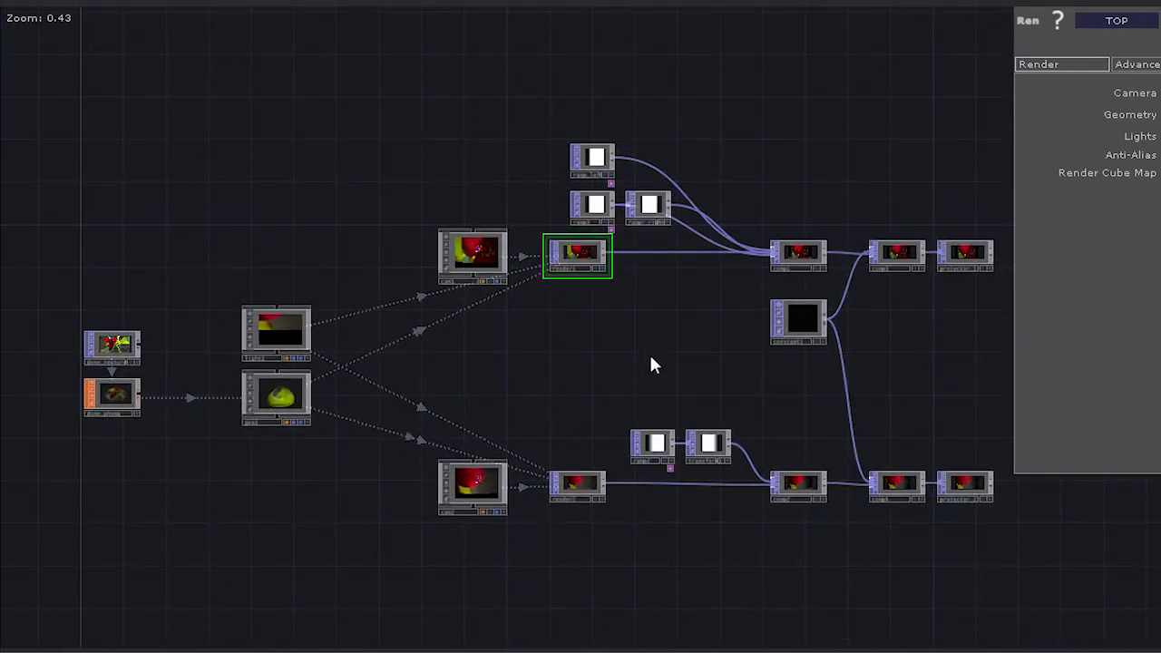
{"action": "mouse_move", "coordinate": [609, 392]}
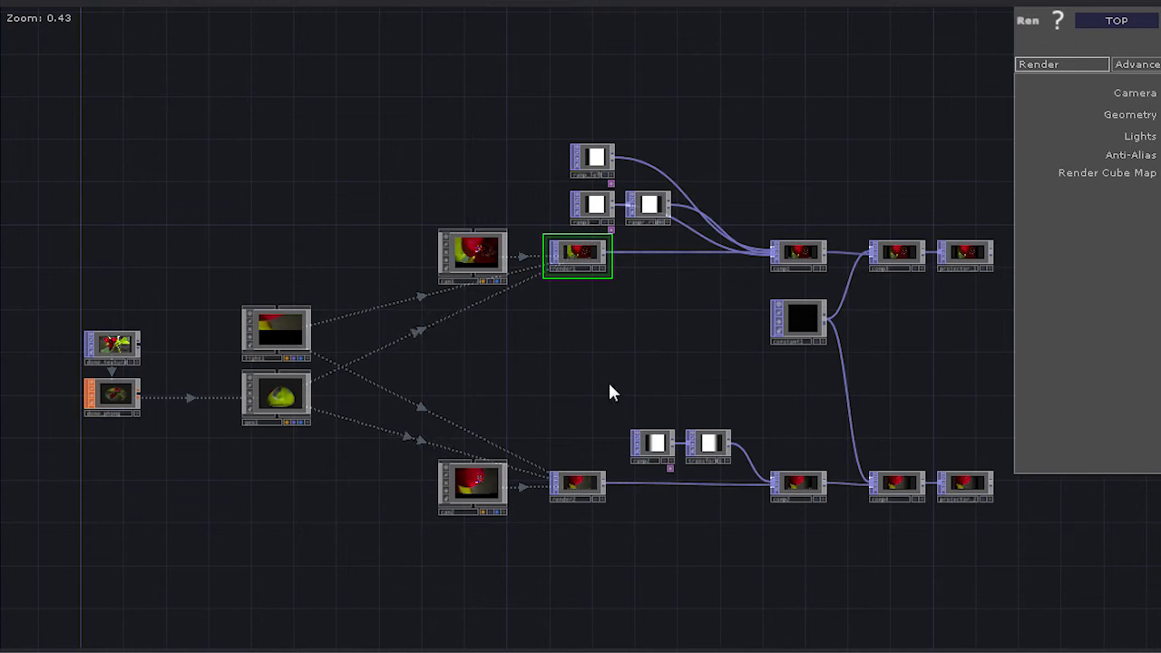
{"action": "mouse_move", "coordinate": [615, 379]}
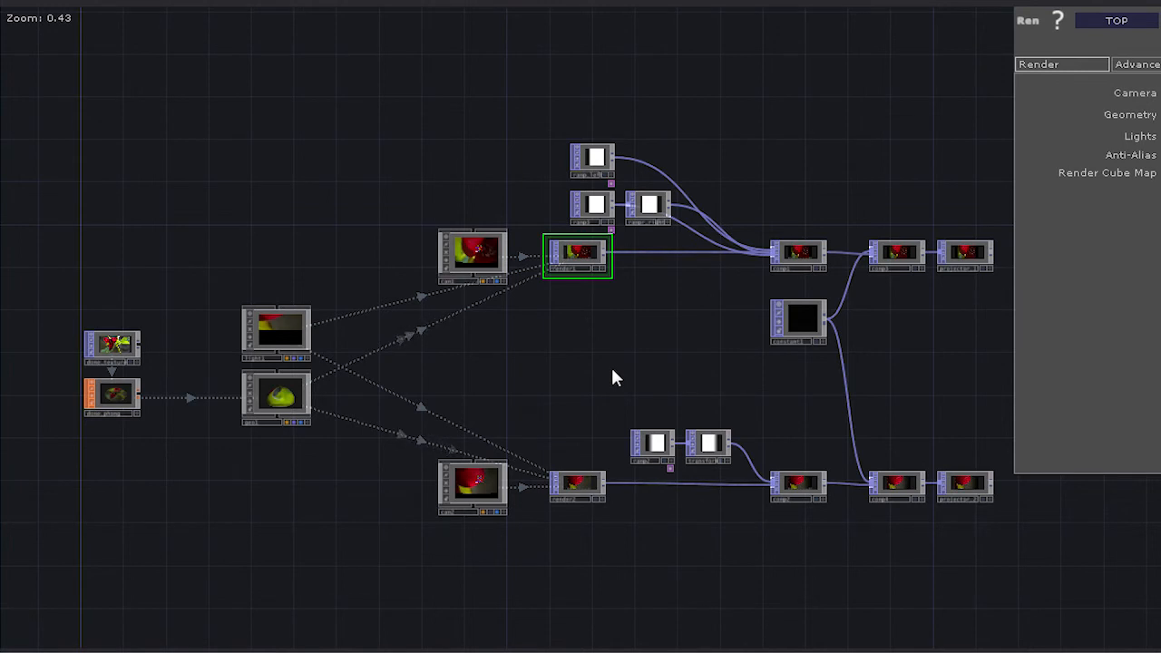
{"action": "scroll", "scroll_direction": "down", "scroll_amount": 3}
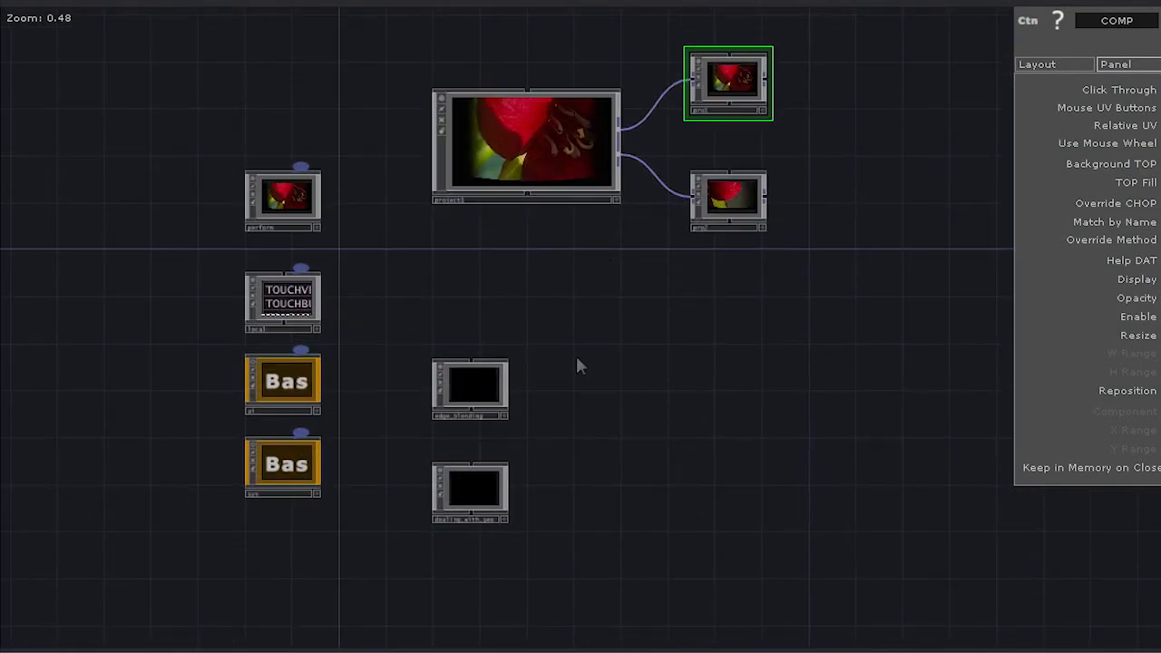
{"action": "mouse_move", "coordinate": [608, 373]}
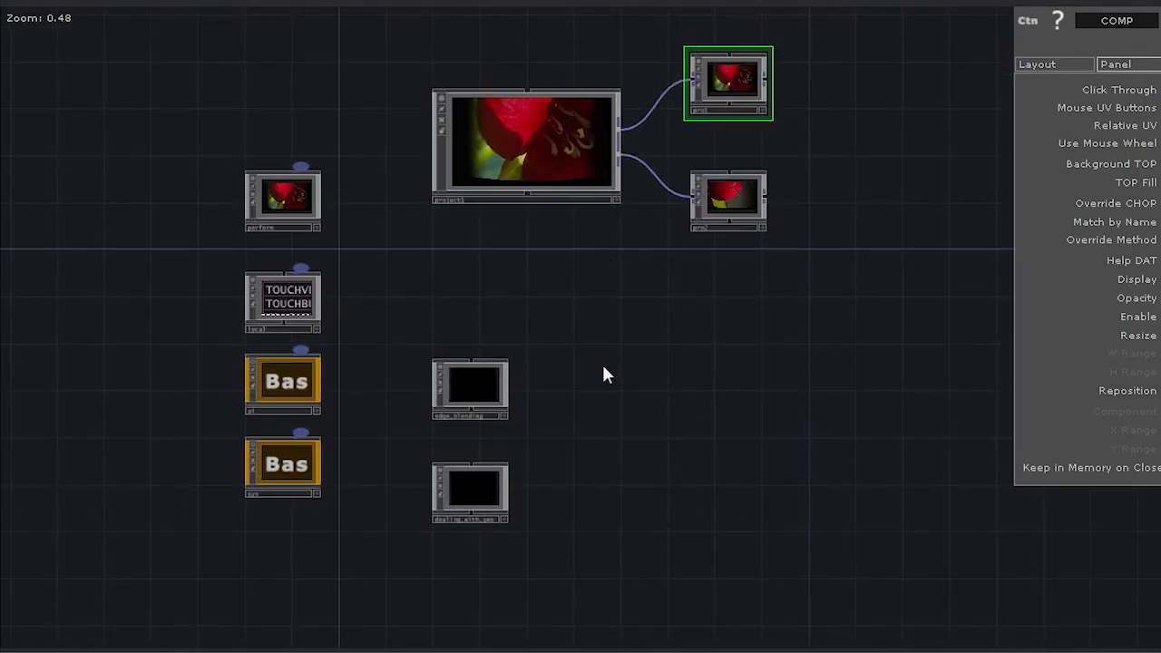
{"action": "mouse_move", "coordinate": [574, 363]}
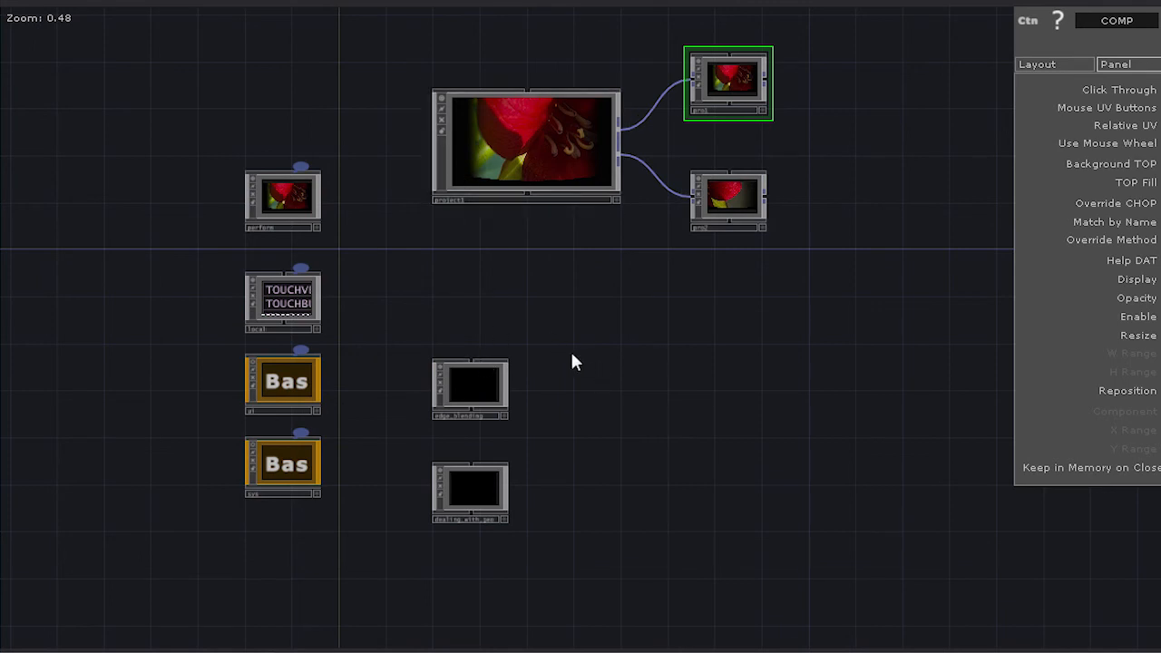